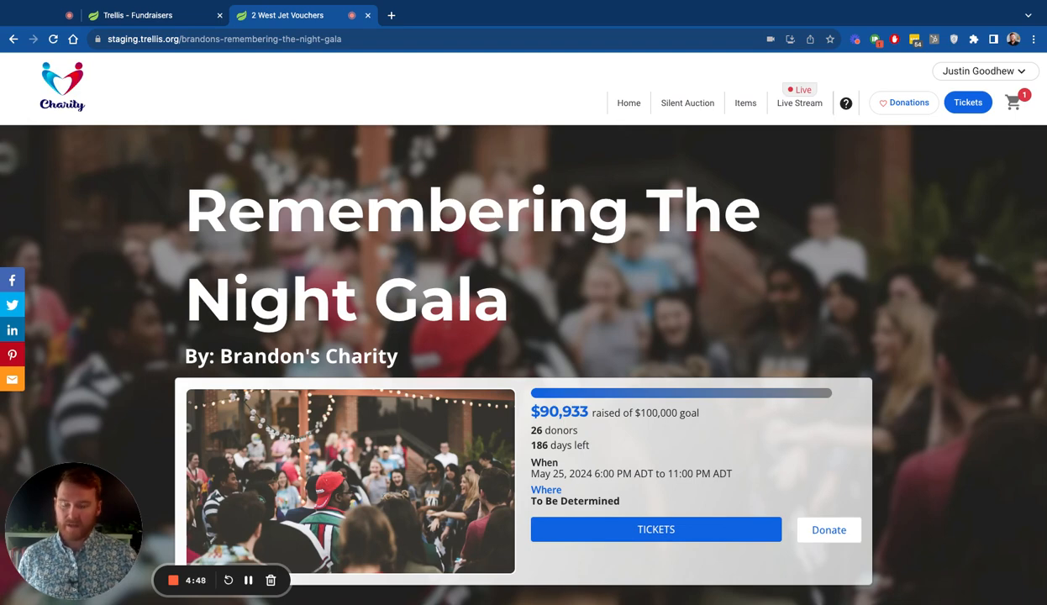
mouse_move(664, 300)
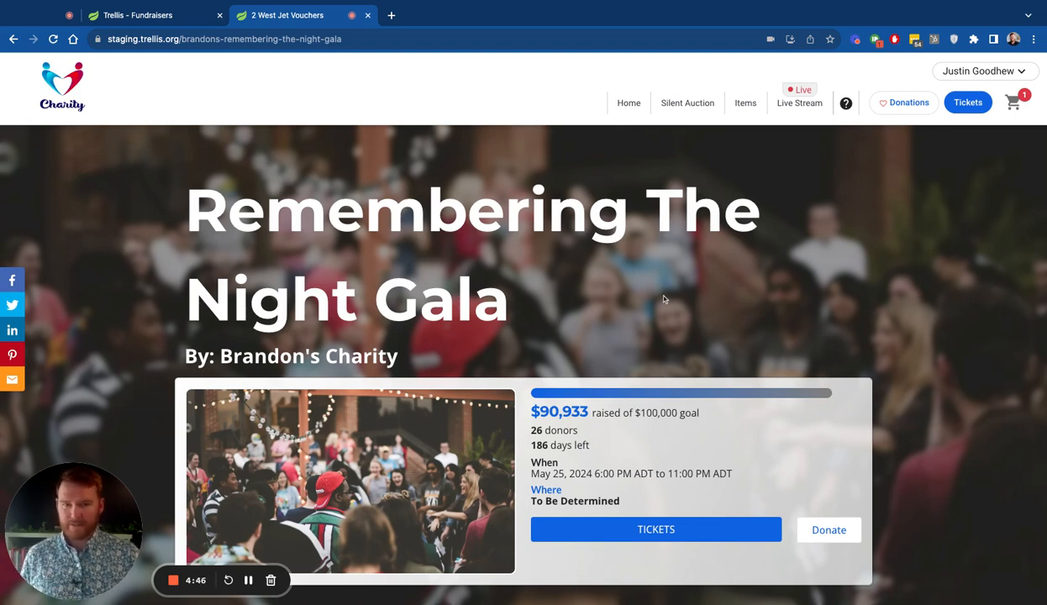
mouse_move(326, 185)
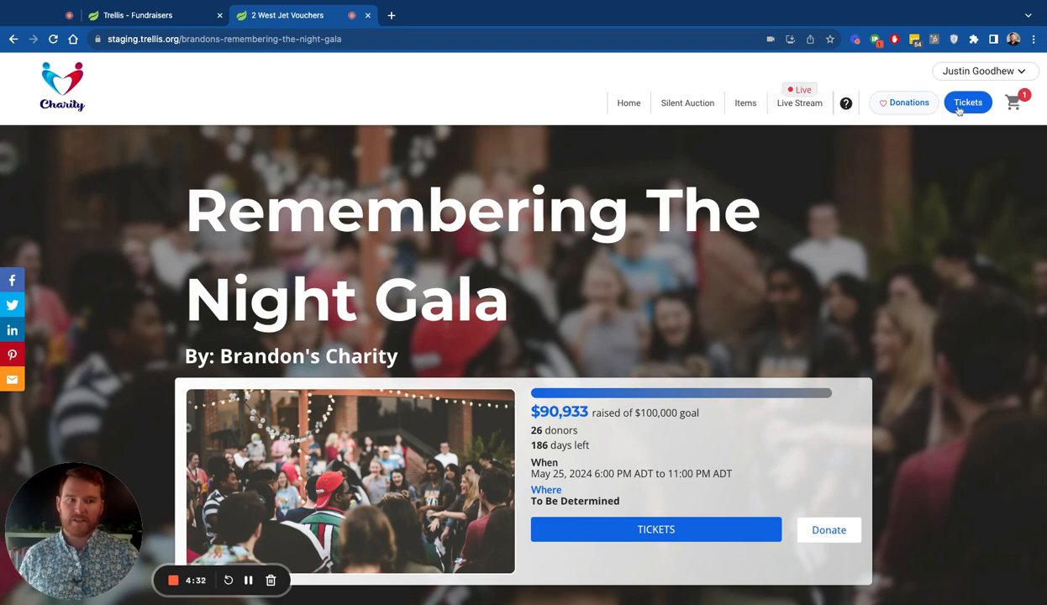
mouse_move(941, 171)
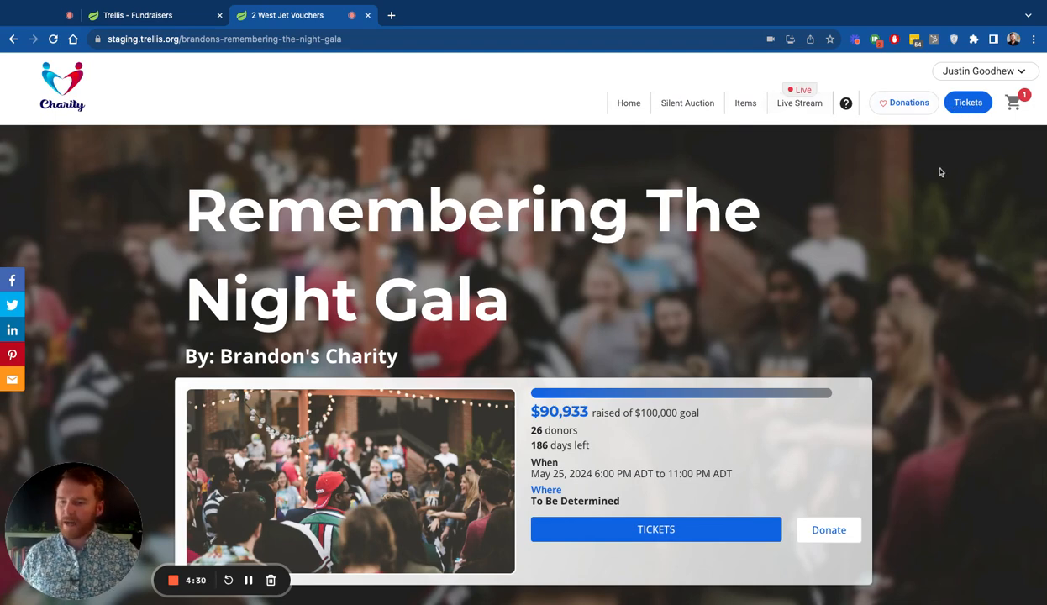
mouse_move(921, 195)
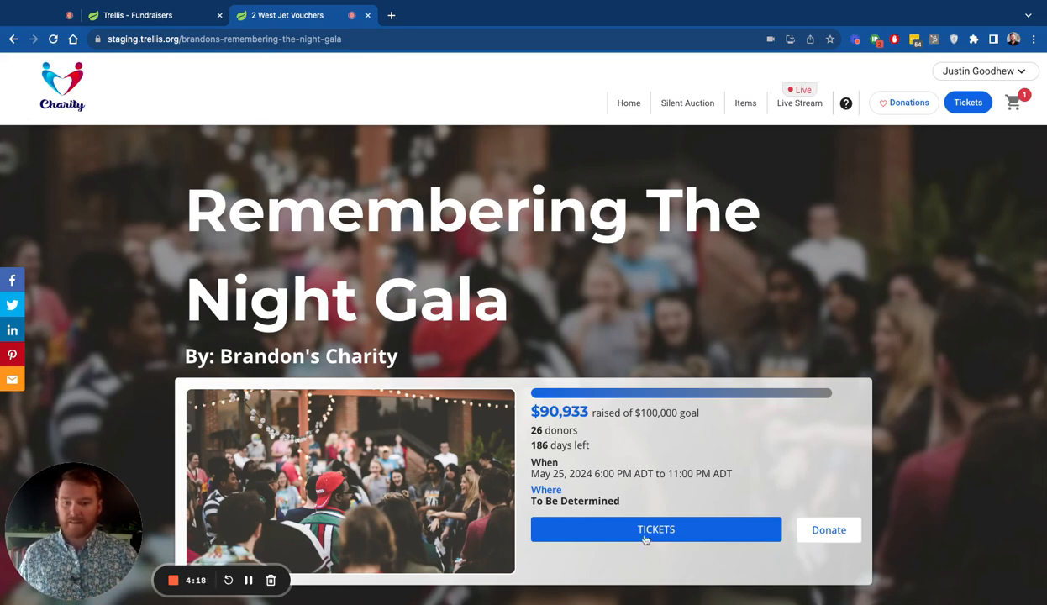
mouse_move(692, 536)
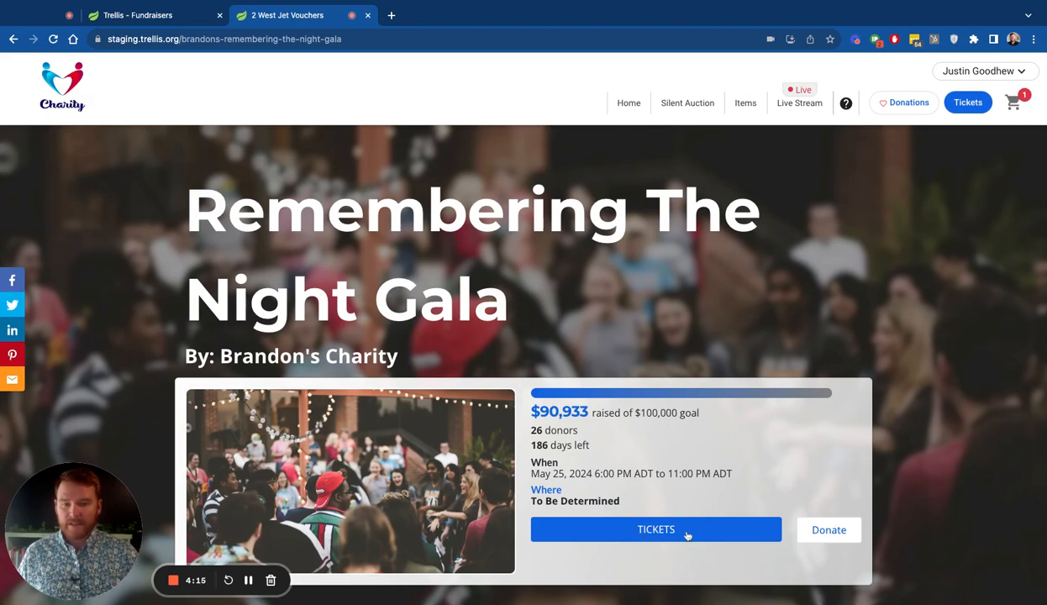
Step: Reach the bottom of the gala event page and begin the ticket purchase
scroll(down, 3)
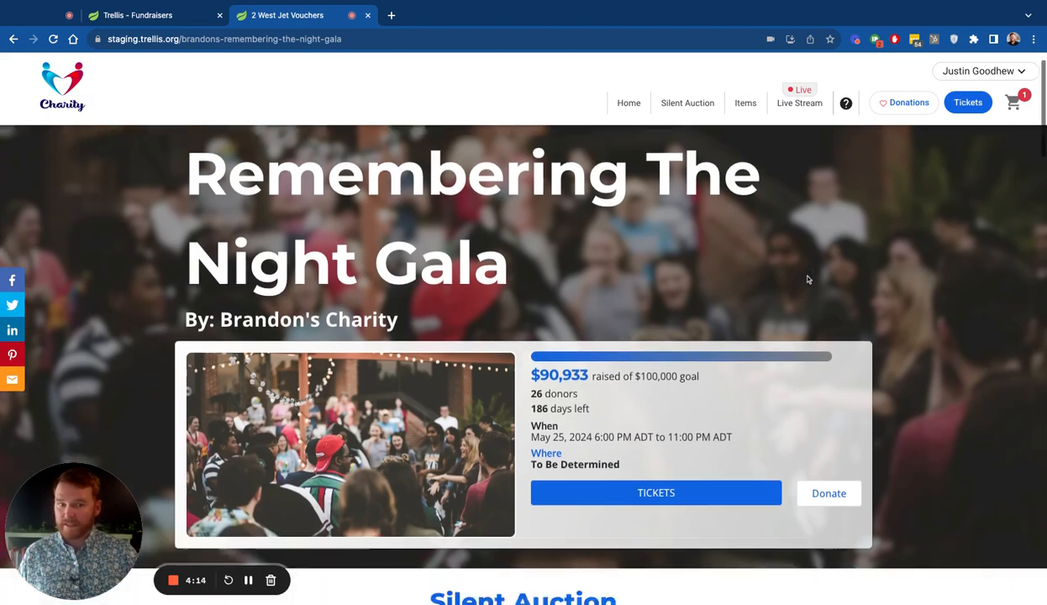
scroll(down, 3)
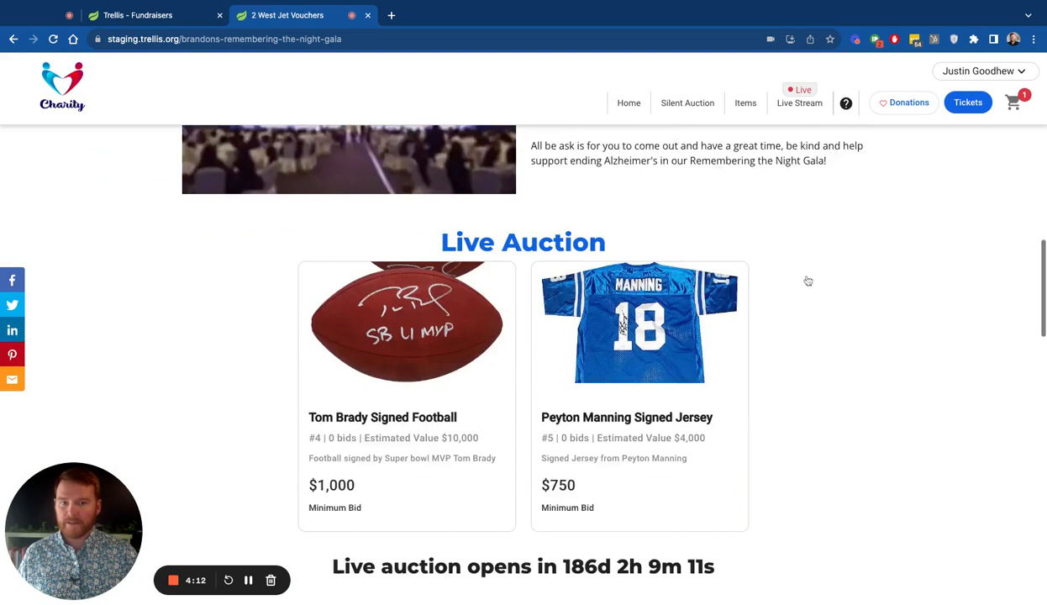
scroll(down, 3)
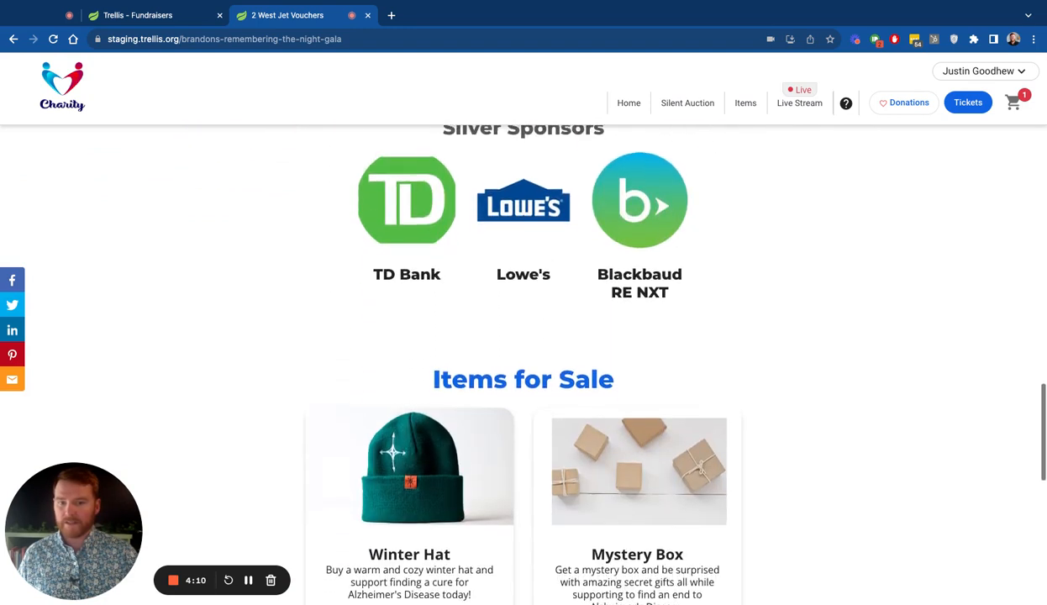
scroll(down, 3)
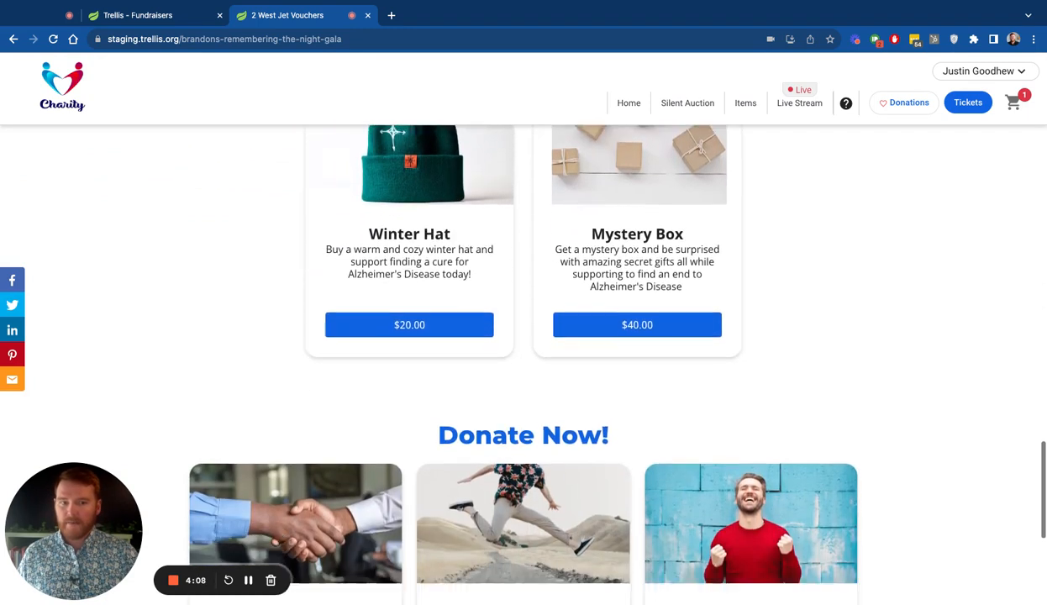
scroll(down, 3)
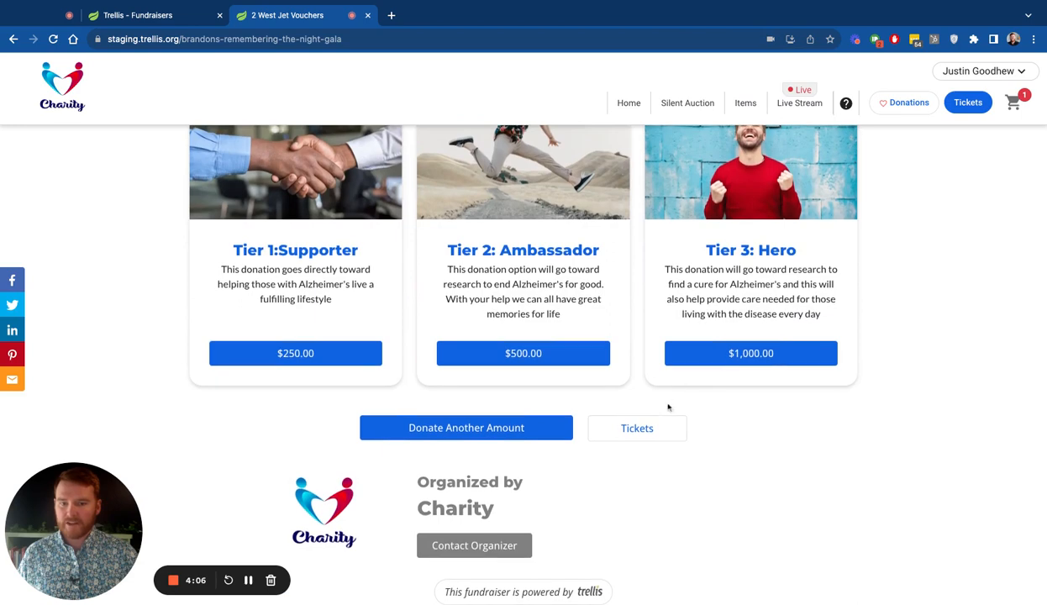
click(637, 429)
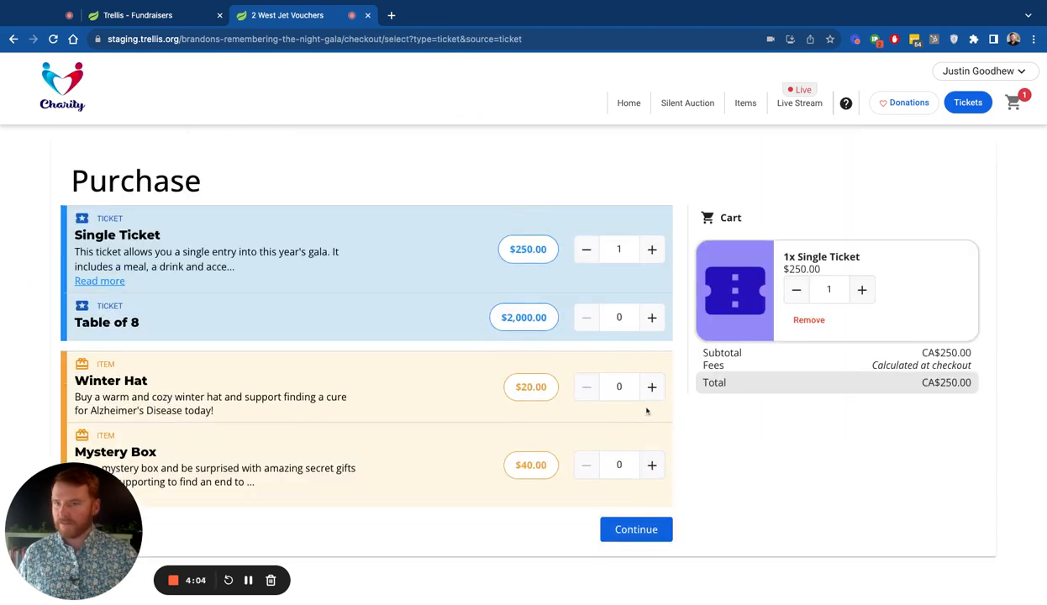
mouse_move(294, 215)
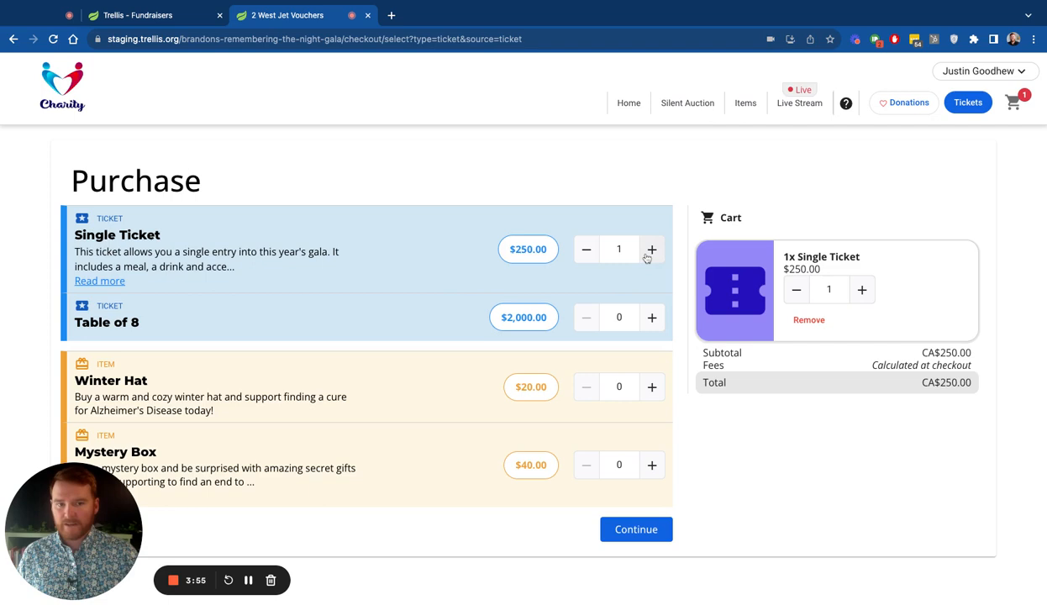
Step: Raise Single Ticket quantity to 2 (CA$500) and continue to the donation step
click(652, 249)
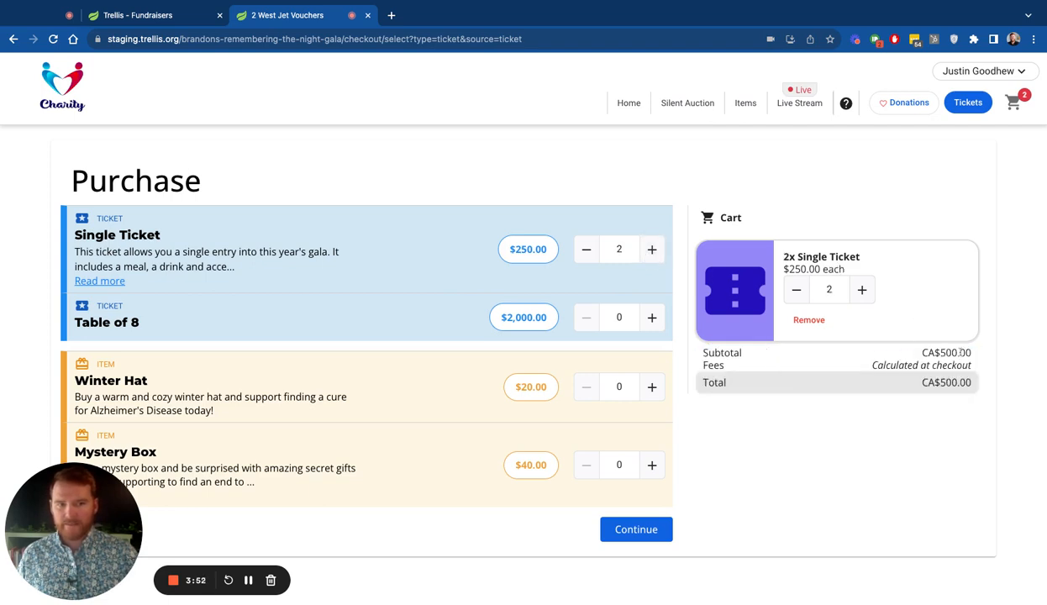
mouse_move(911, 359)
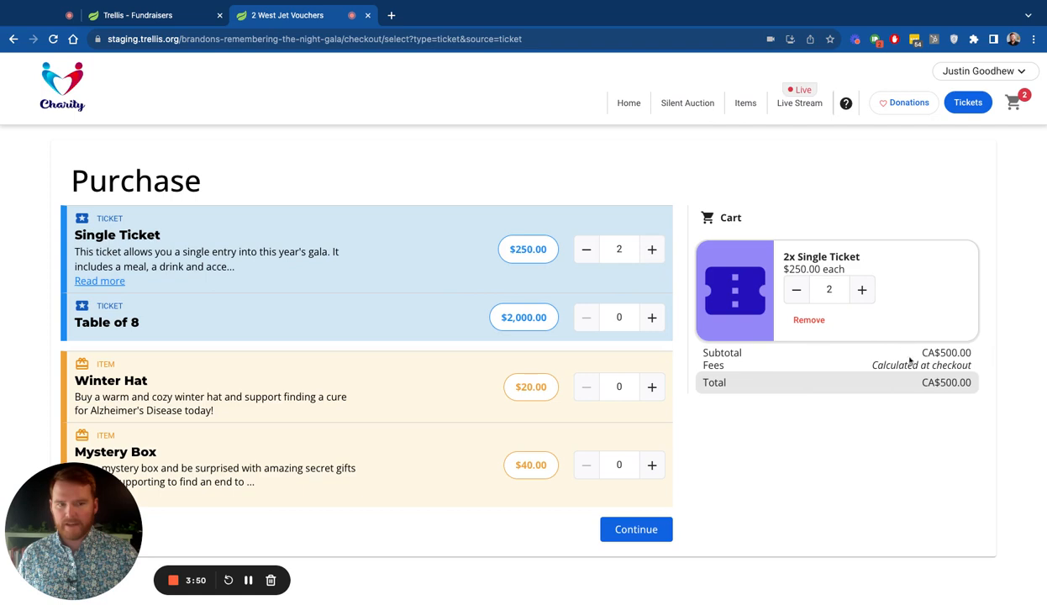
click(636, 529)
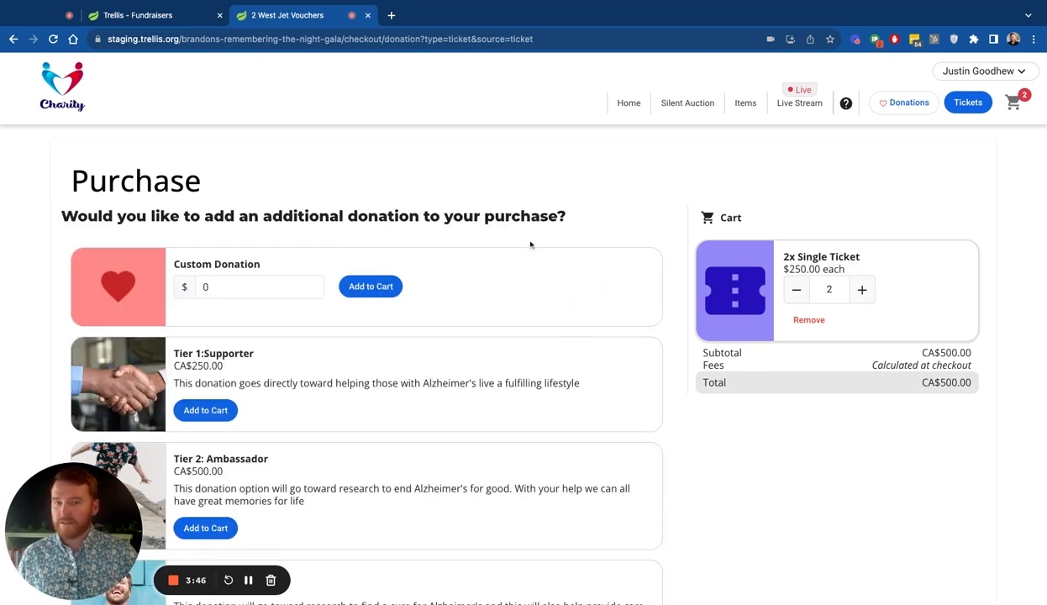
Step: Add the CA$250 Tier 1: Supporter donation, bringing the cart to CA$750
scroll(down, 3)
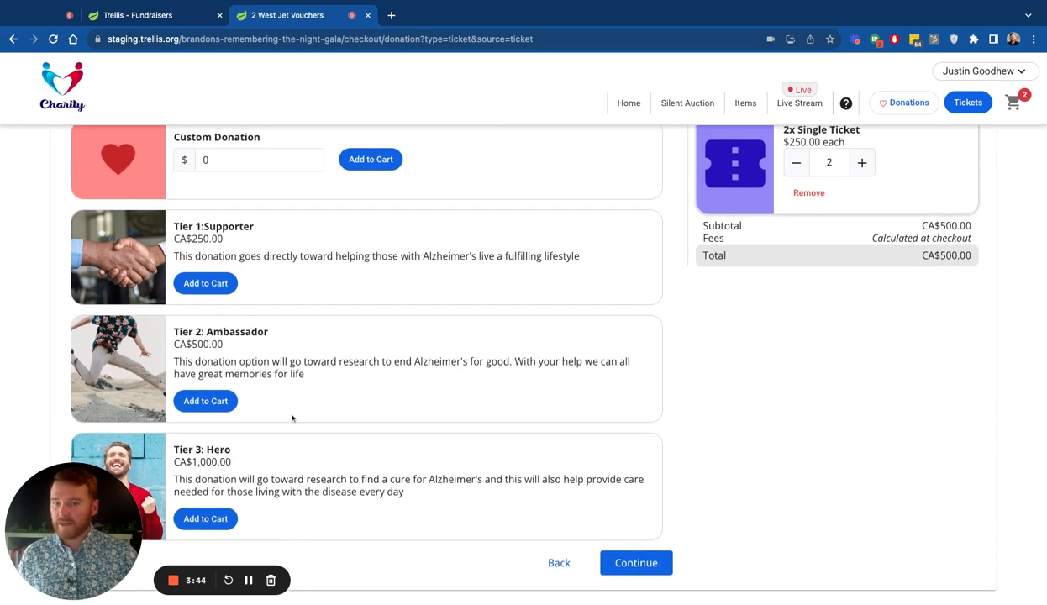
mouse_move(635, 562)
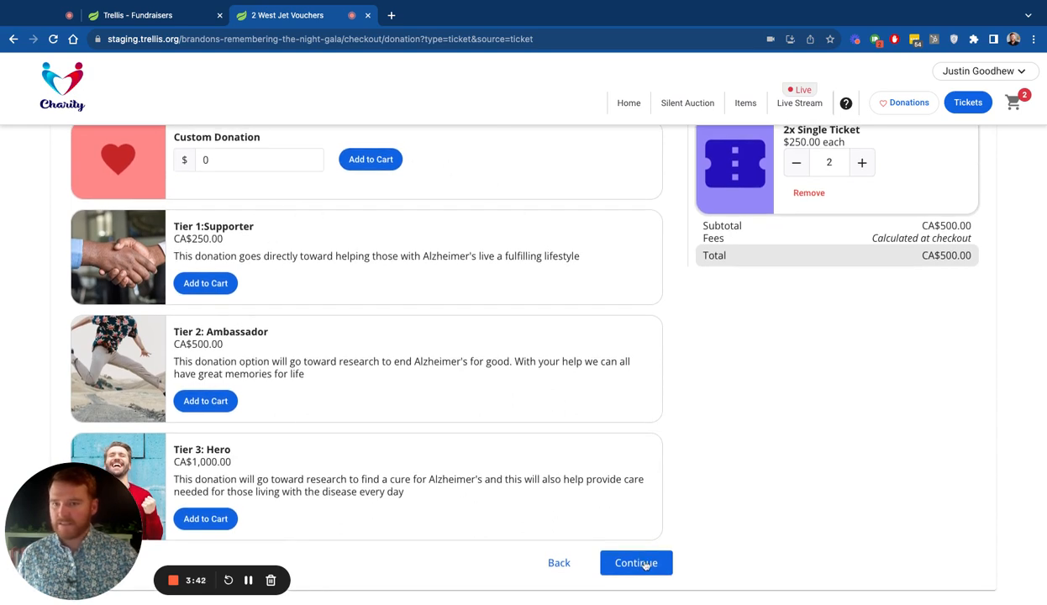
click(206, 282)
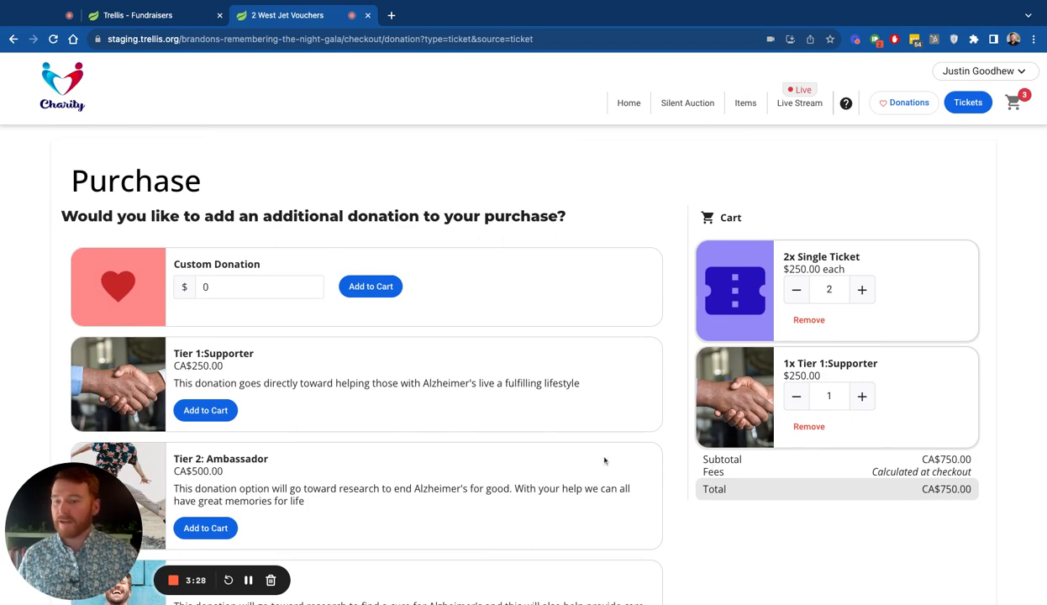
mouse_move(631, 122)
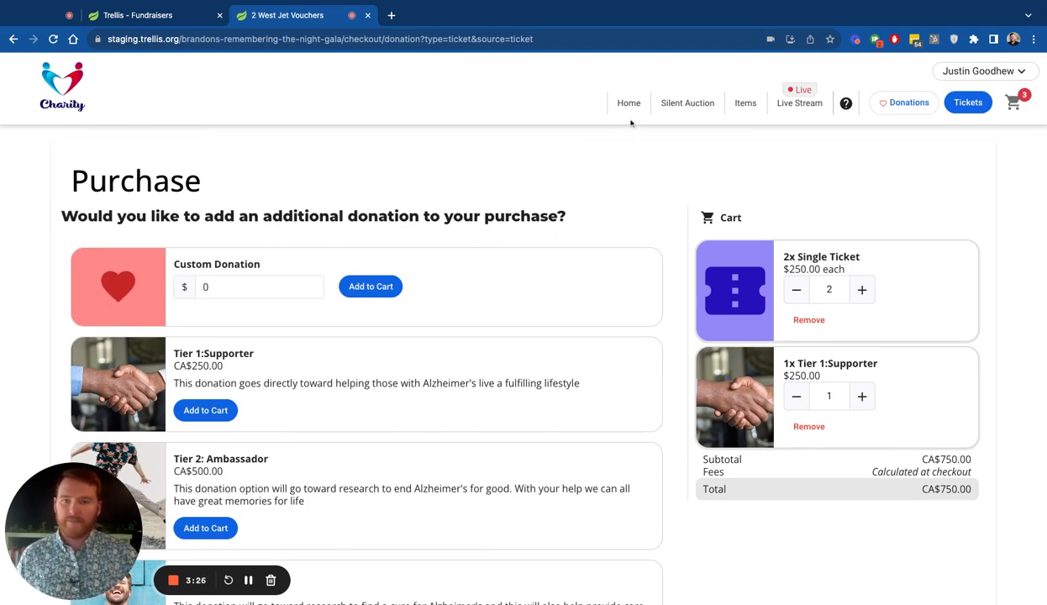
scroll(down, 3)
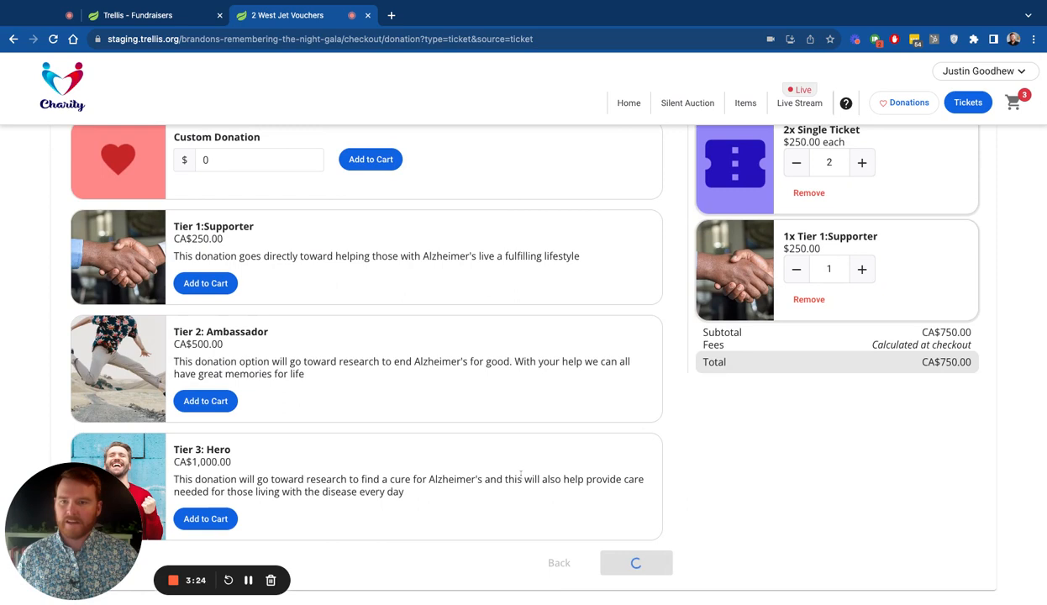
click(642, 563)
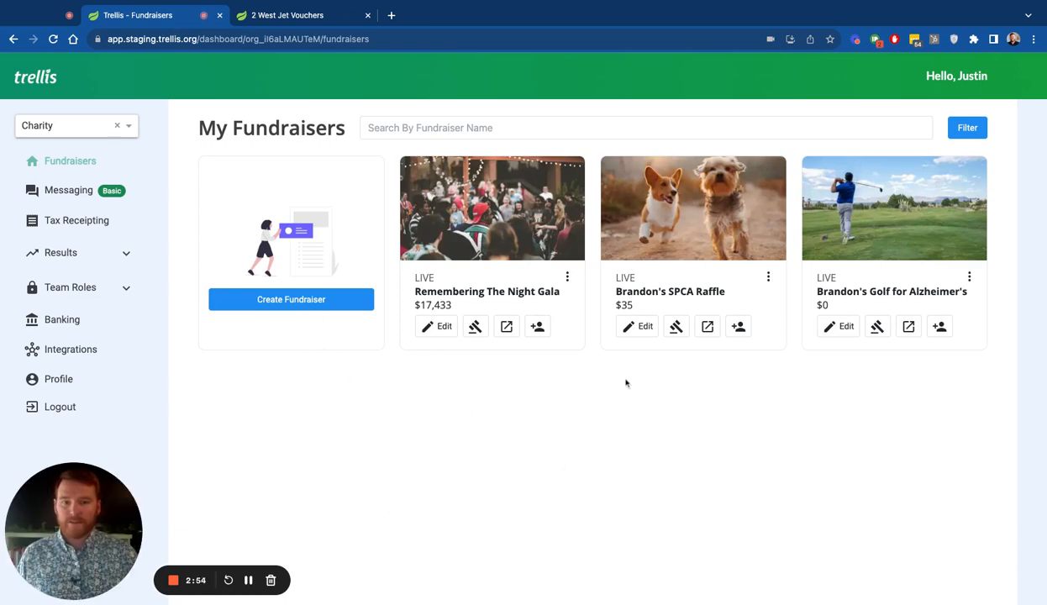
Step: Show the All Transactions list under Results for the gala
click(60, 252)
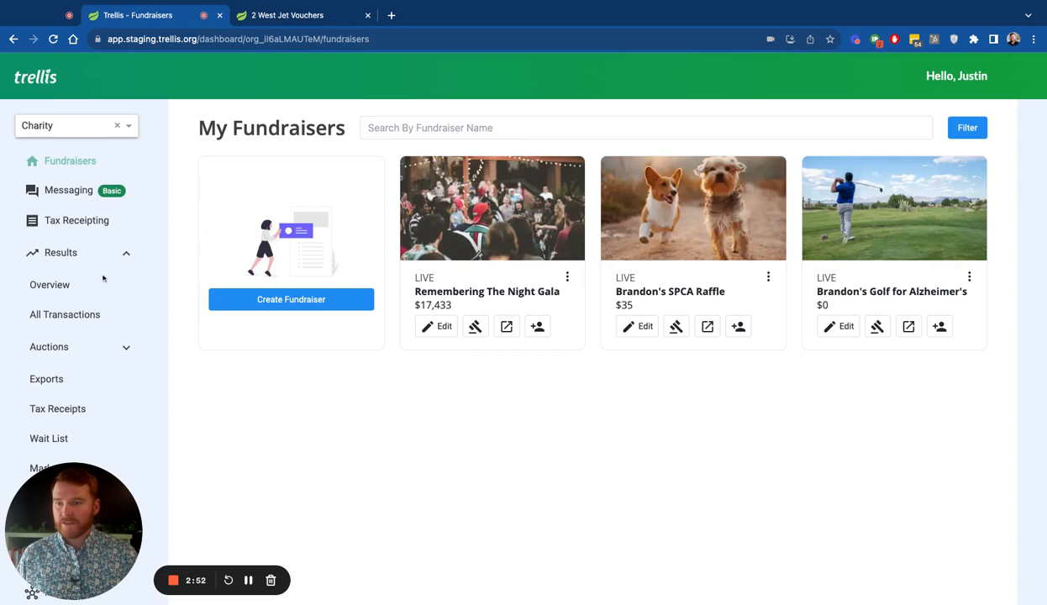
mouse_move(63, 314)
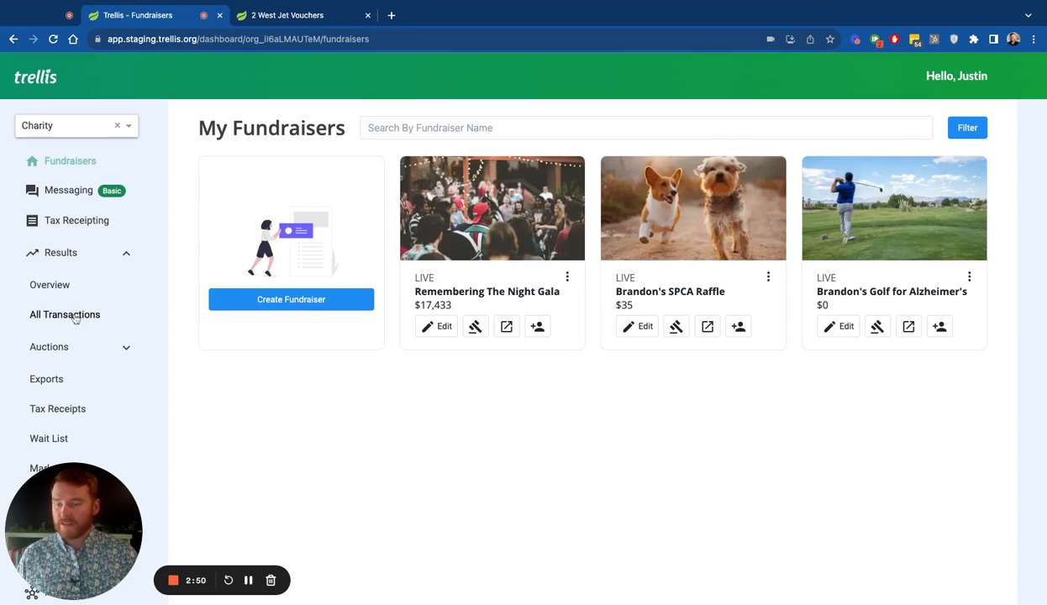
click(64, 315)
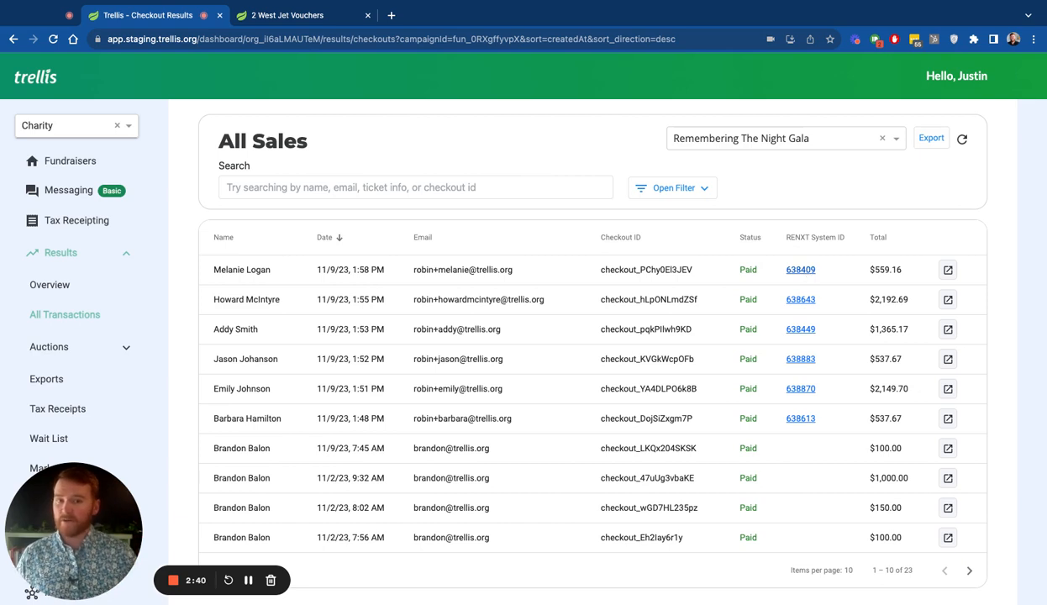
click(948, 269)
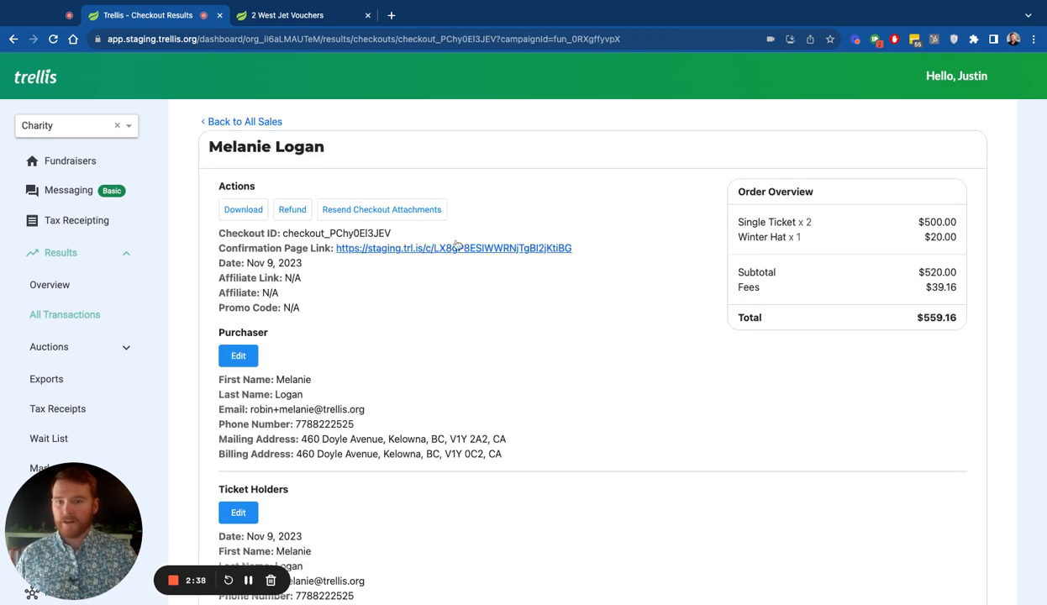
mouse_move(279, 251)
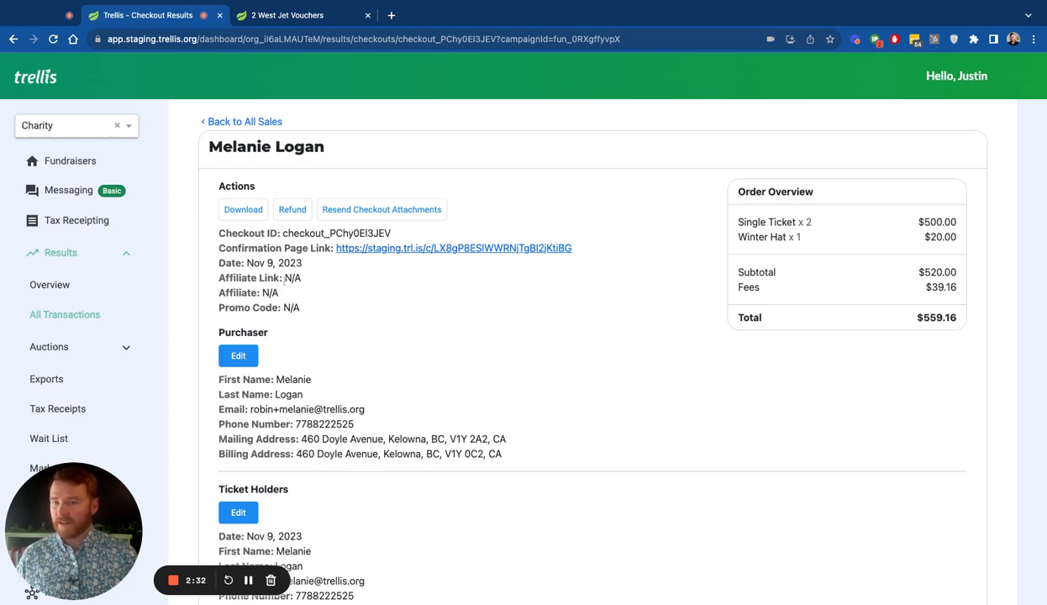
scroll(down, 3)
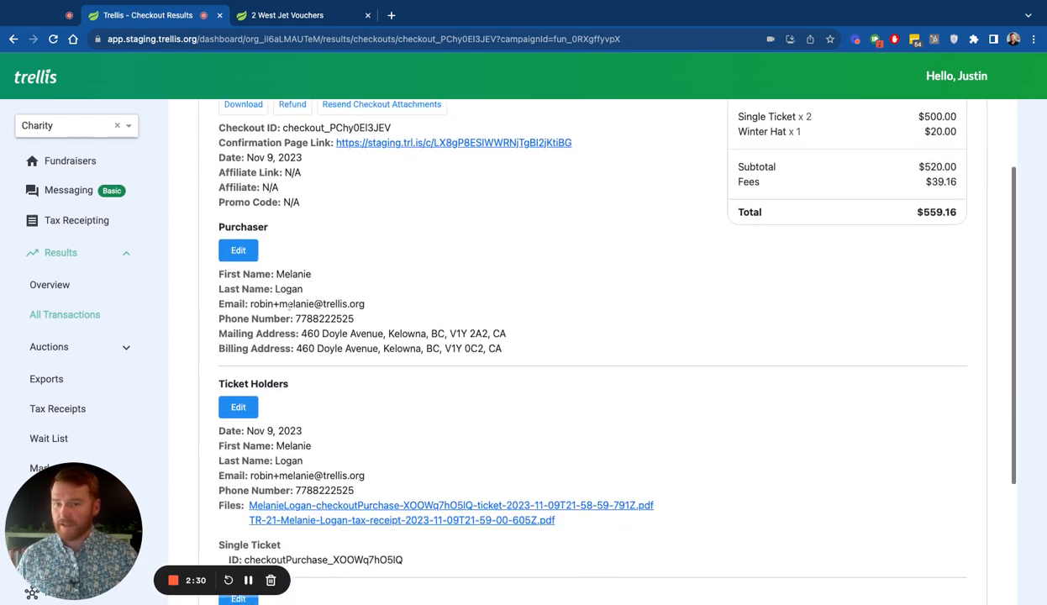
scroll(down, 3)
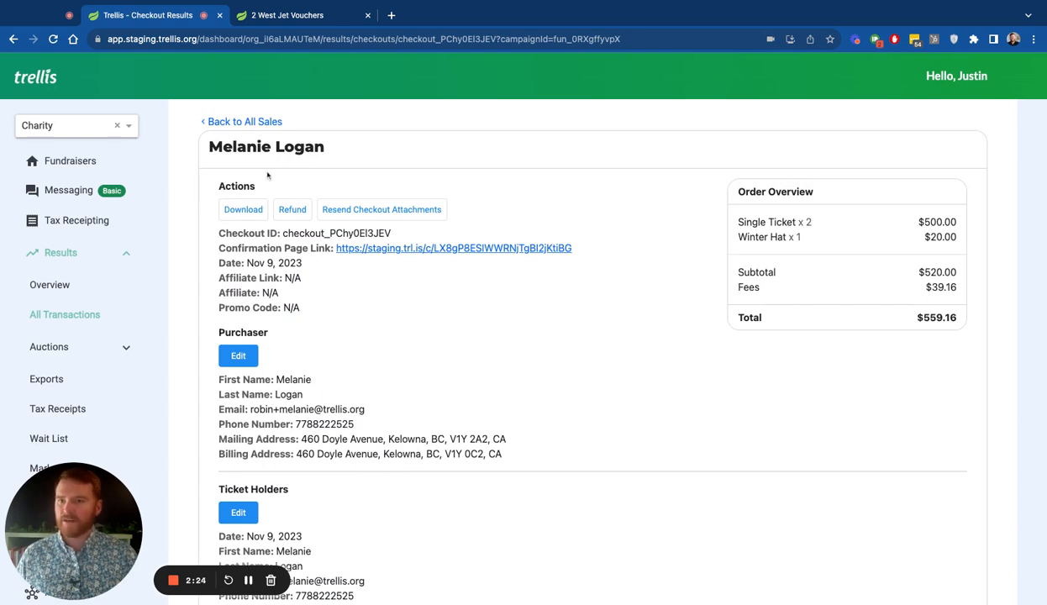
click(245, 121)
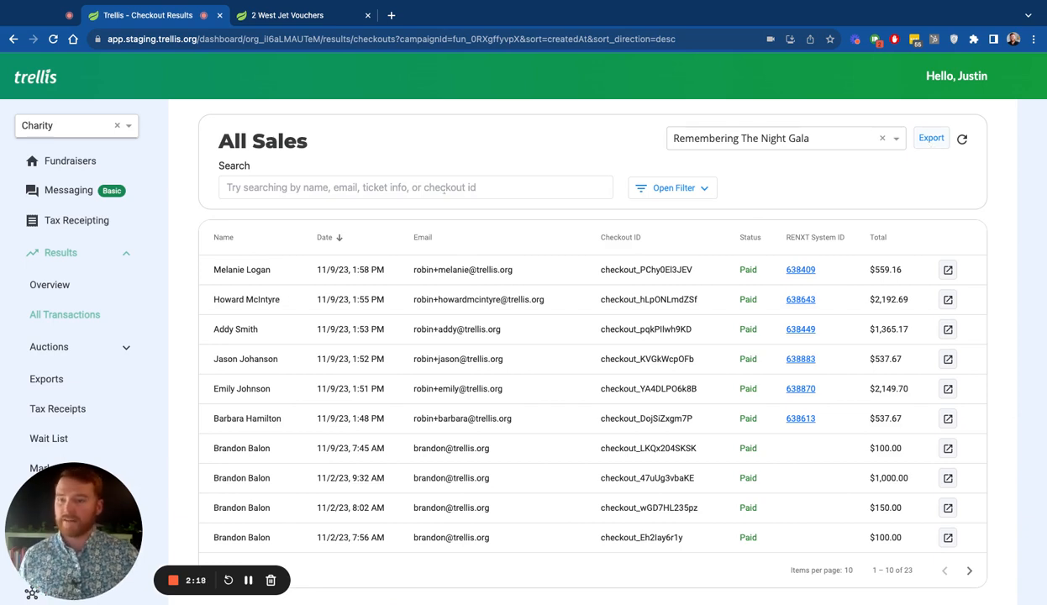
mouse_move(80, 232)
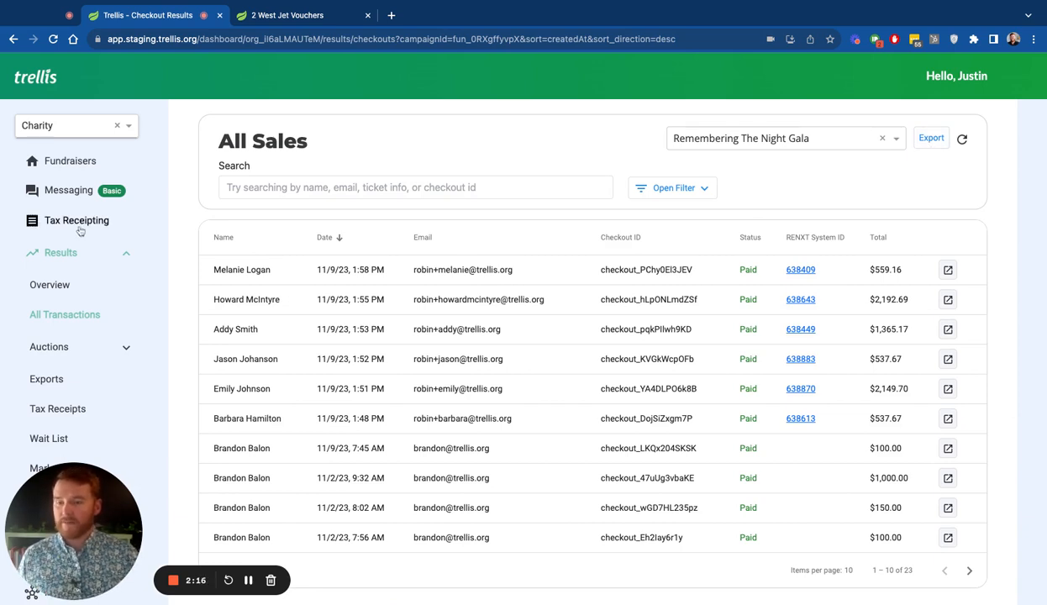
Step: Go back to the My Fundraisers dashboard from the sidebar
click(71, 162)
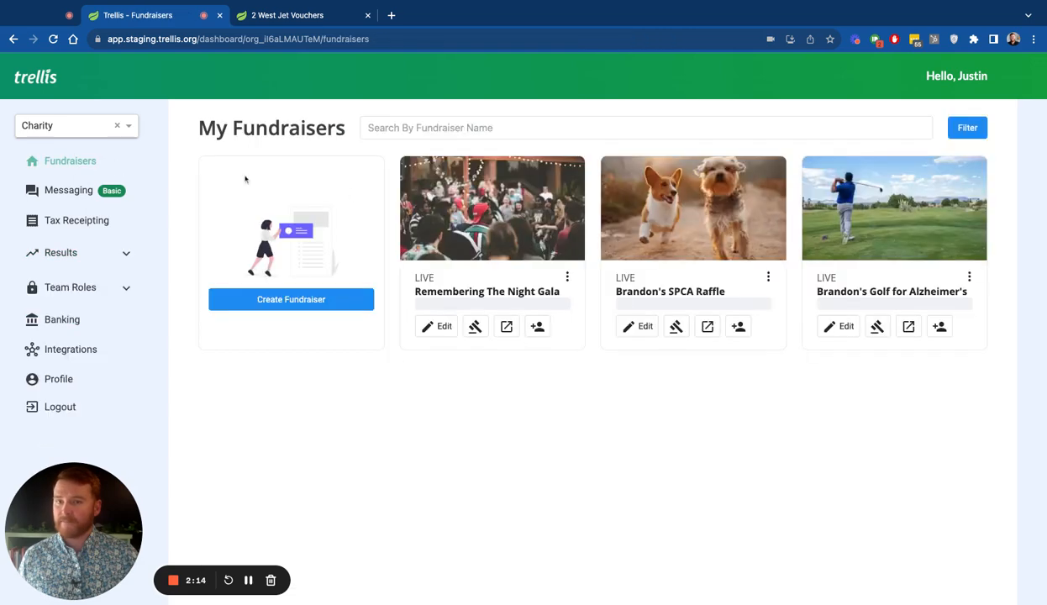
Step: Edit the Remembering The Night Gala page and bring up the add-a-section choices below the header
click(437, 326)
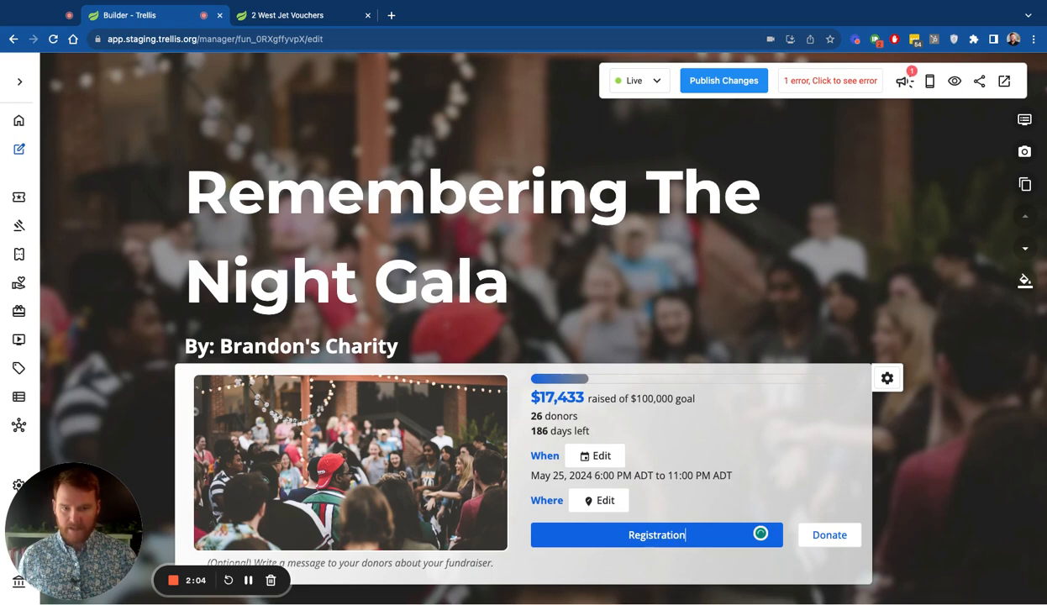
mouse_move(689, 534)
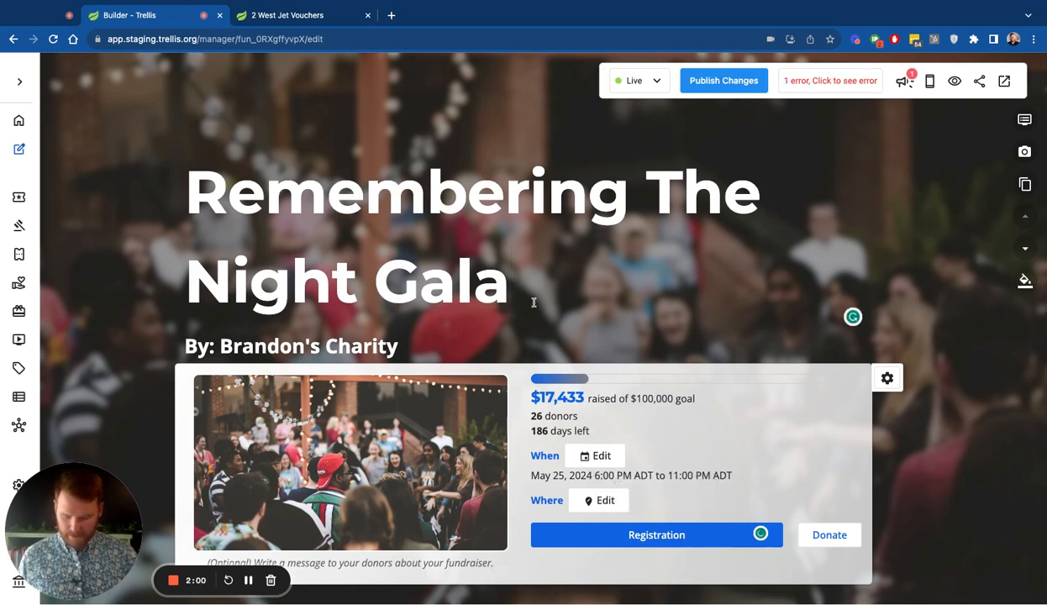
text(!)
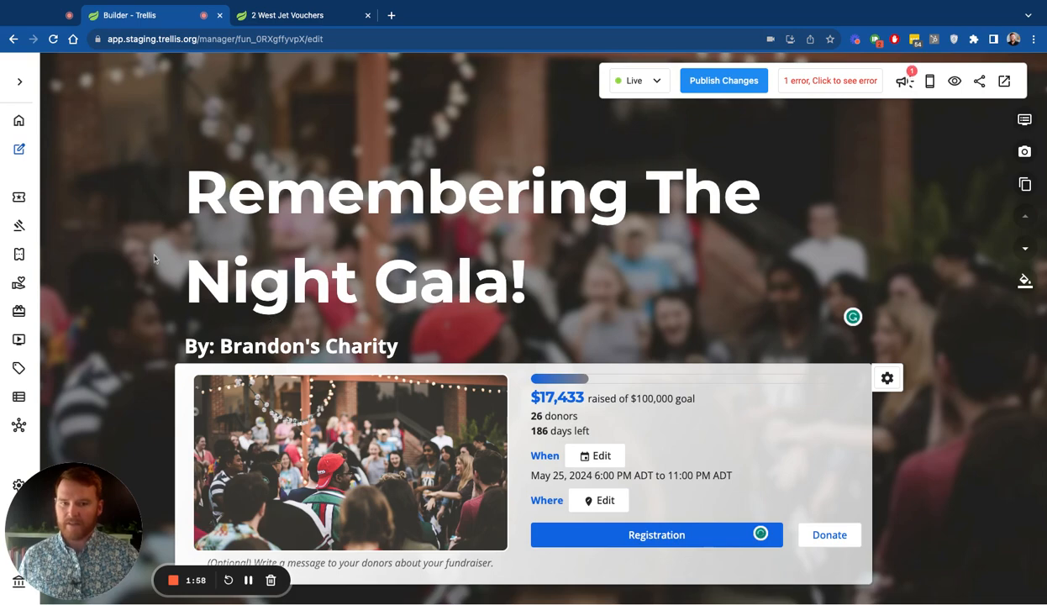
scroll(down, 3)
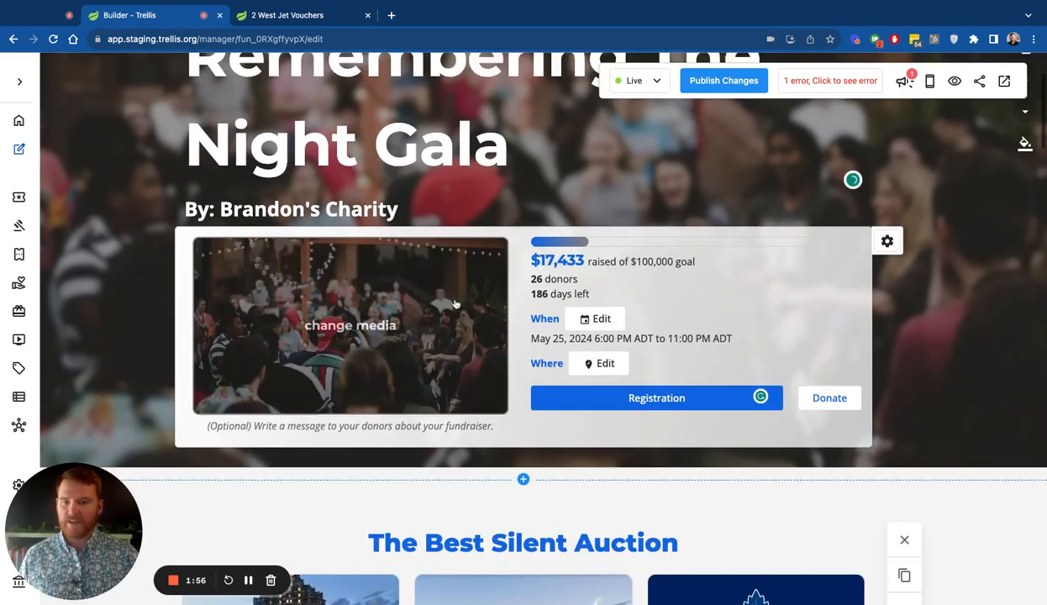
click(523, 479)
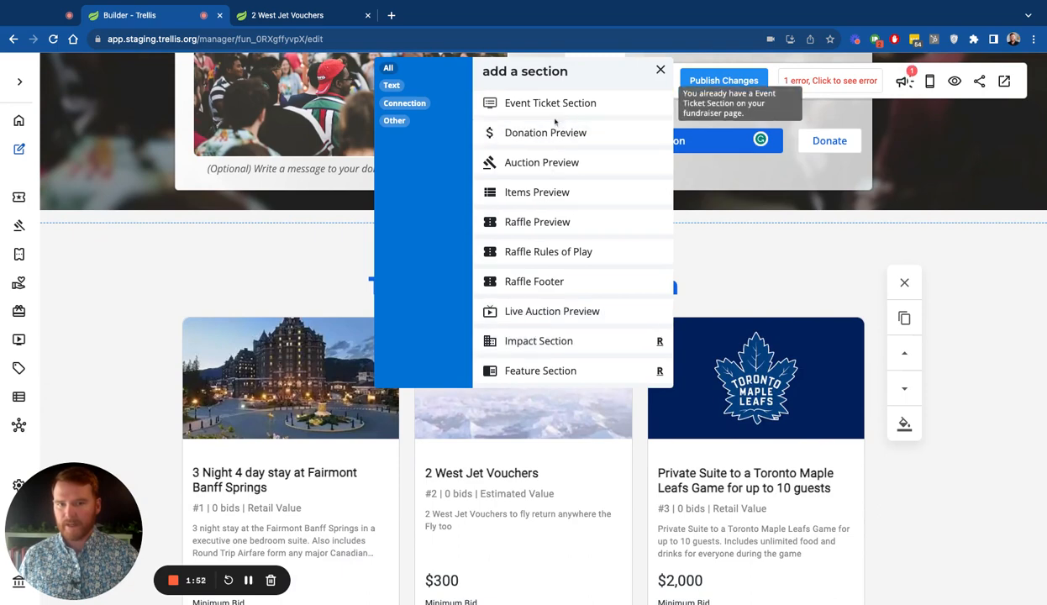
Step: Add a Custom Section to the page with an Image element in it
scroll(down, 3)
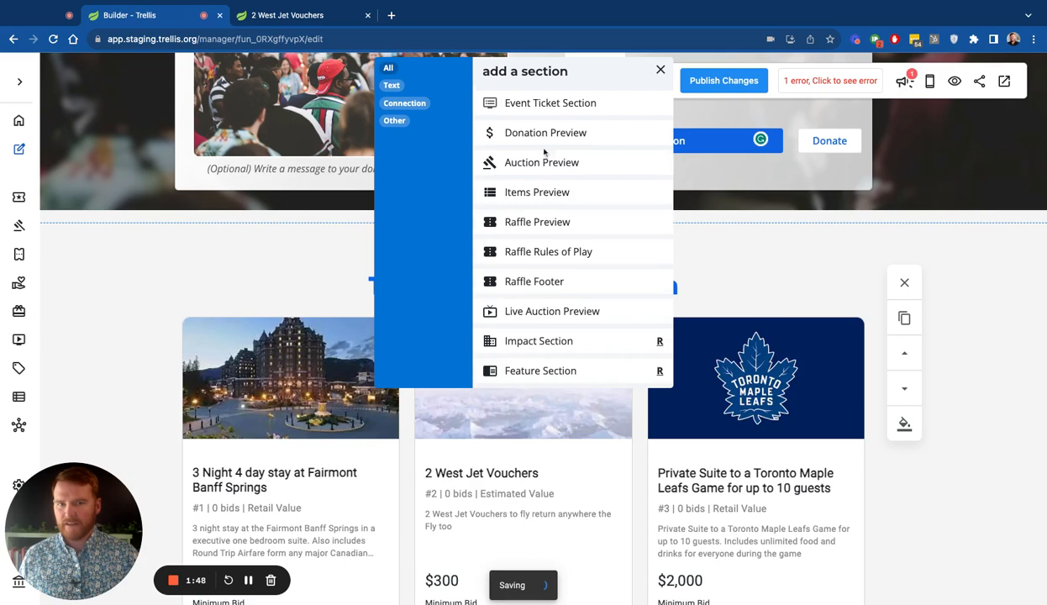
scroll(down, 3)
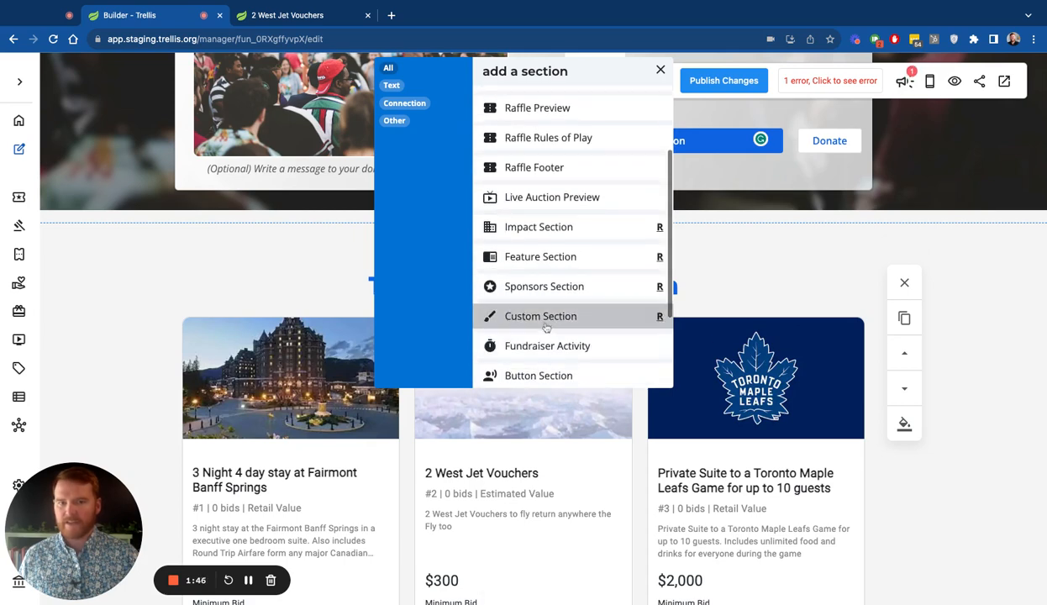
click(540, 316)
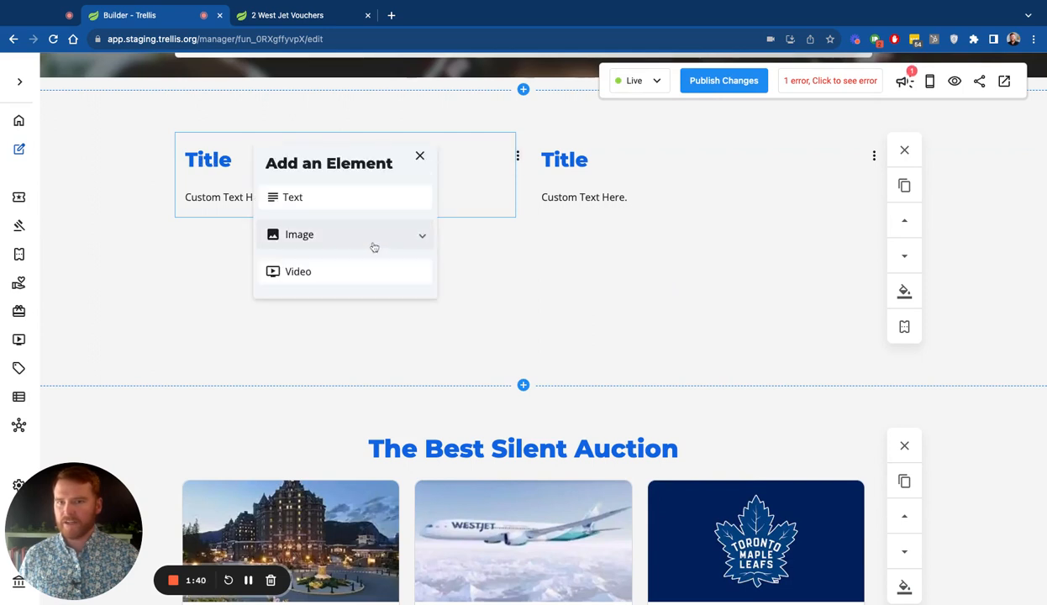
click(299, 236)
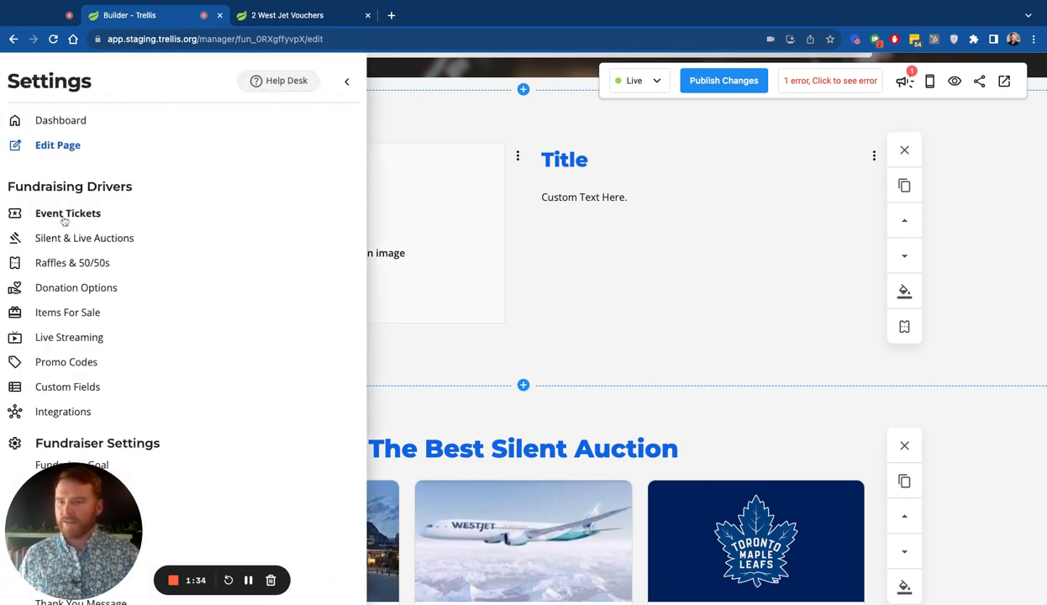
Step: Go to Event Tickets settings and edit the CA$250 Single Ticket
click(67, 212)
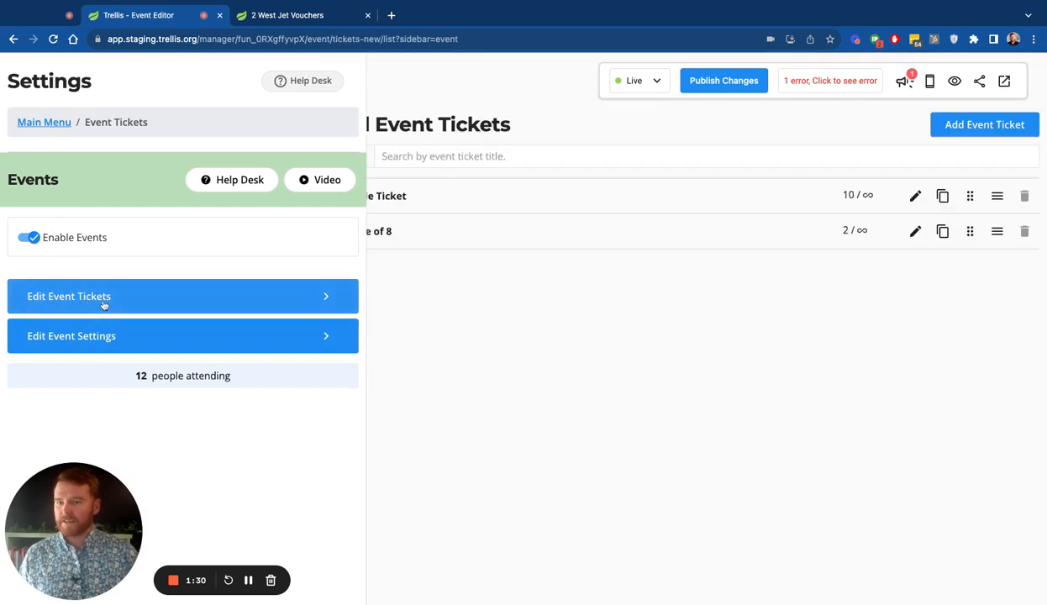
mouse_move(914, 195)
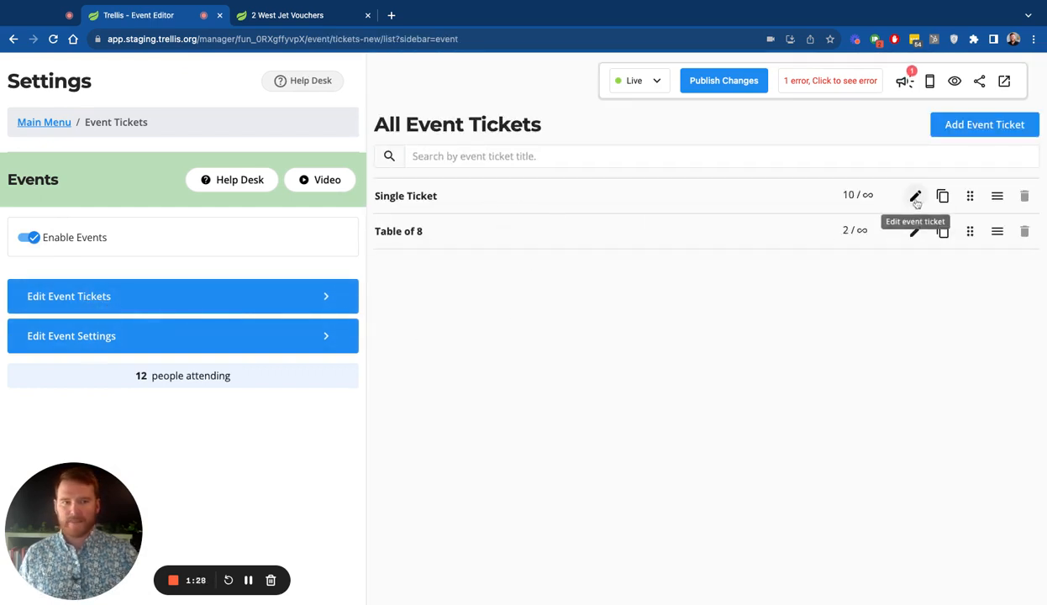
click(915, 195)
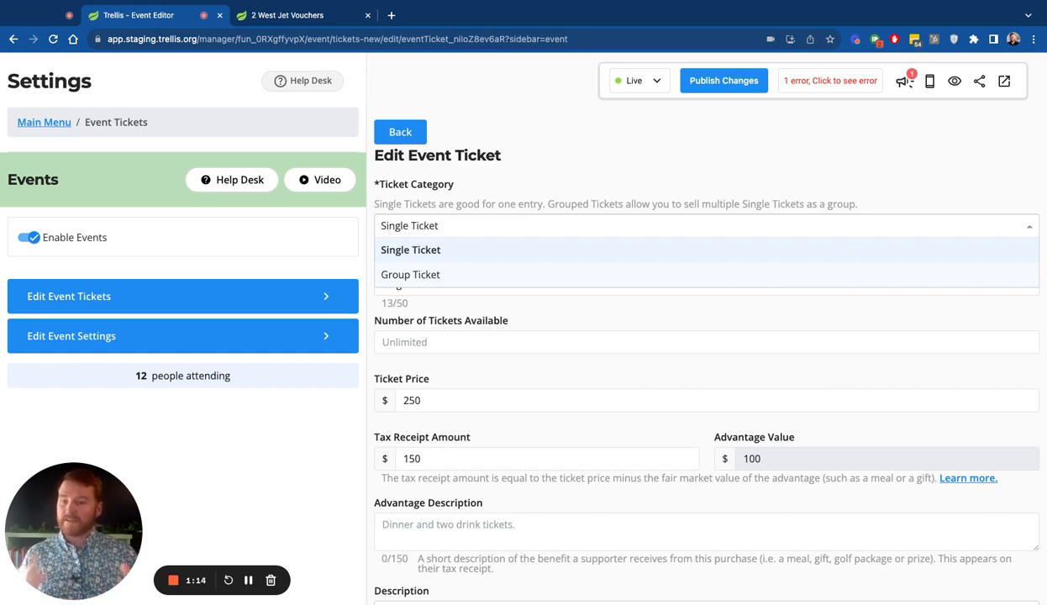
mouse_move(515, 221)
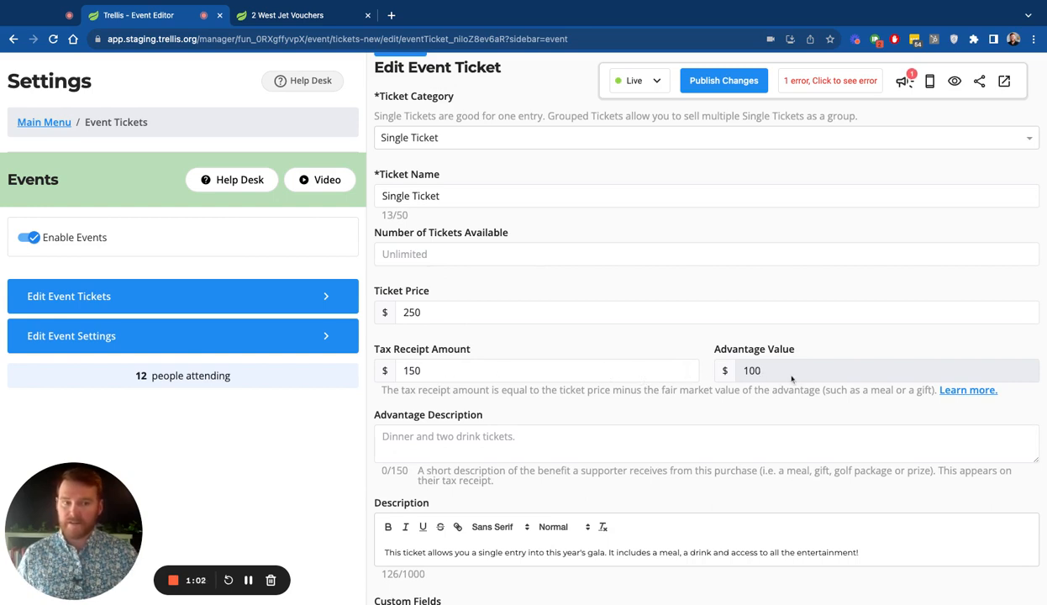
scroll(down, 3)
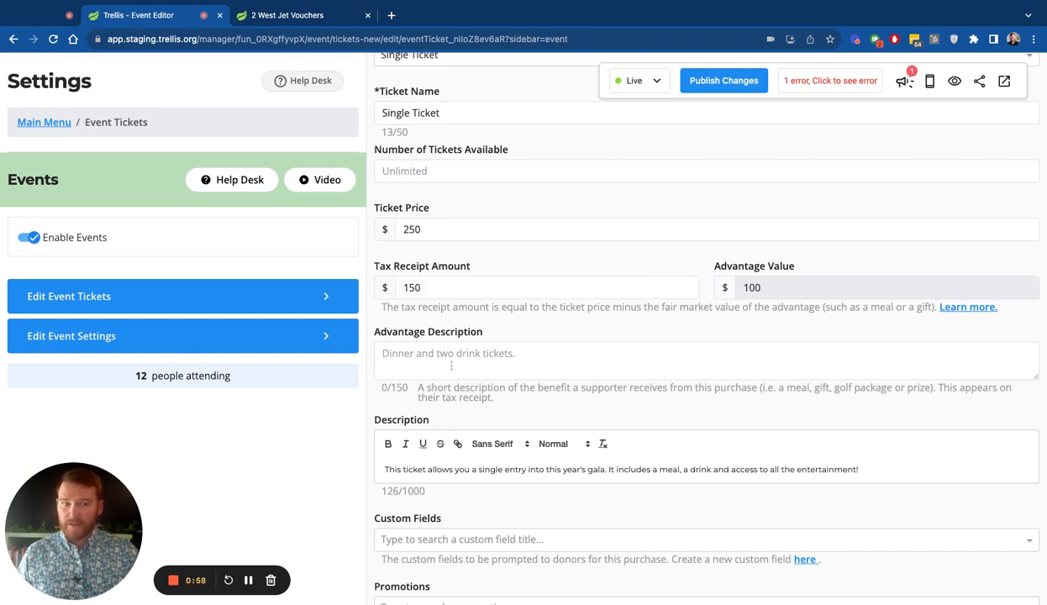
scroll(down, 3)
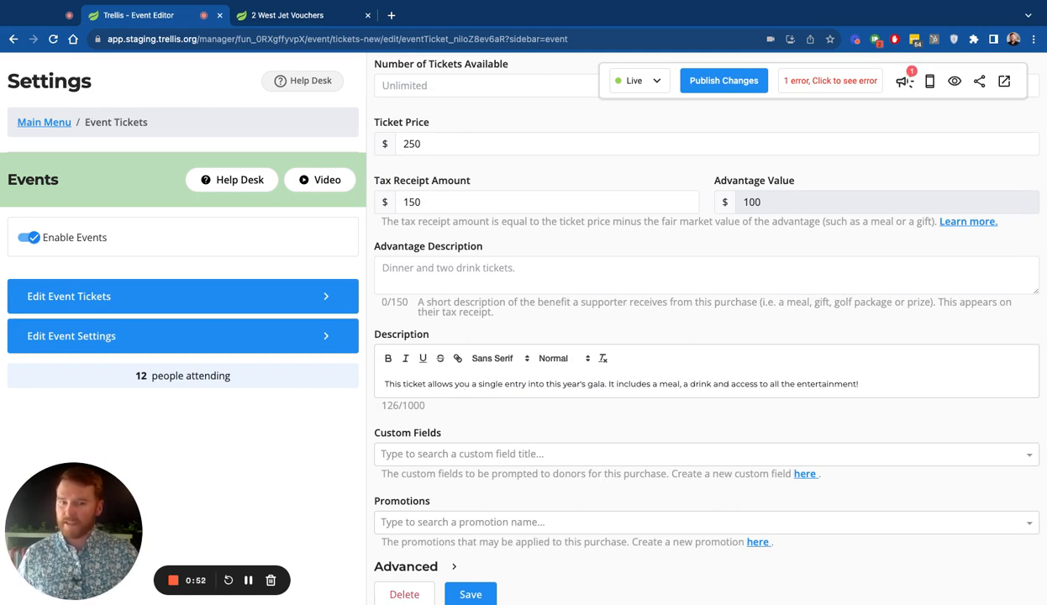
scroll(down, 3)
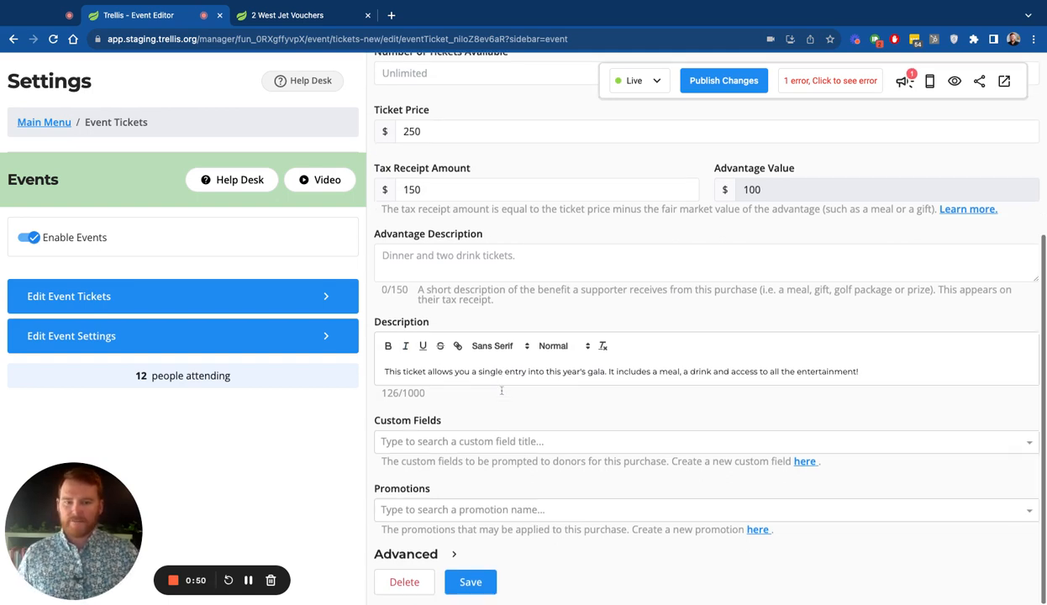
mouse_move(638, 425)
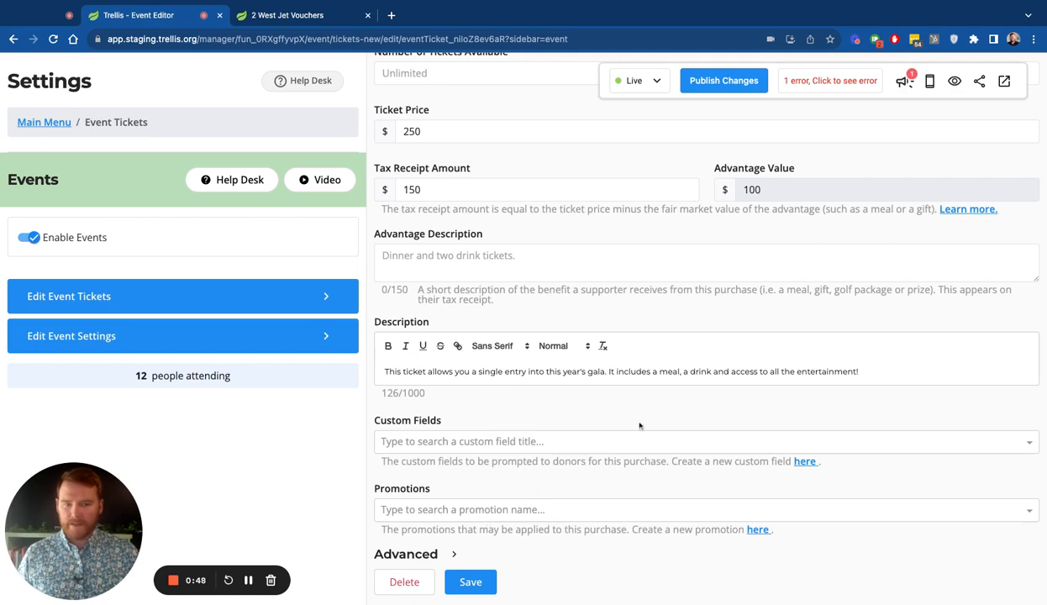
mouse_move(212, 267)
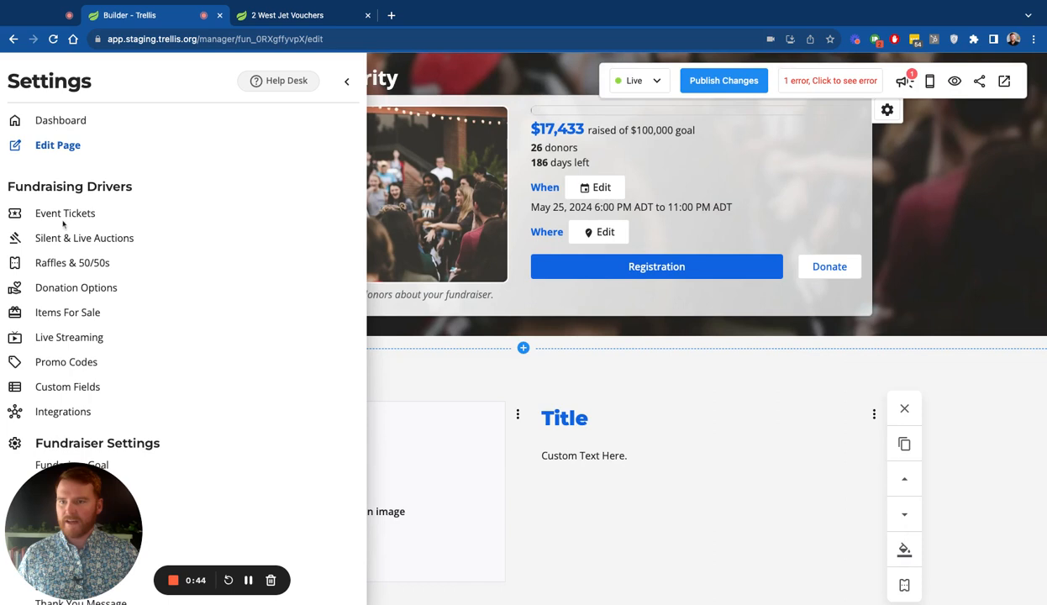
Step: Create a new custom field in Custom Fields settings with Check Boxes responses
click(67, 386)
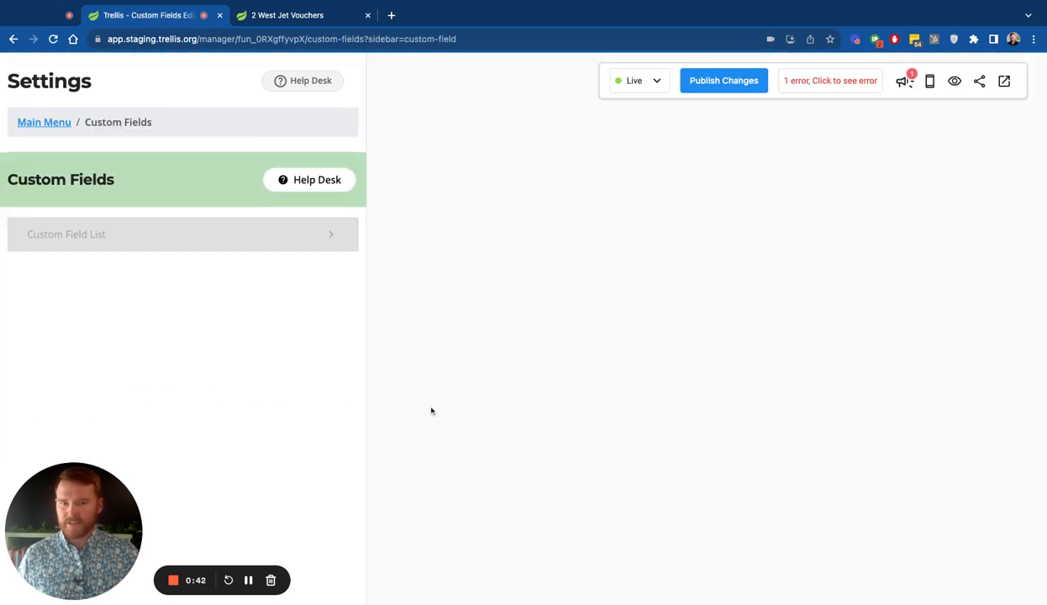
click(181, 233)
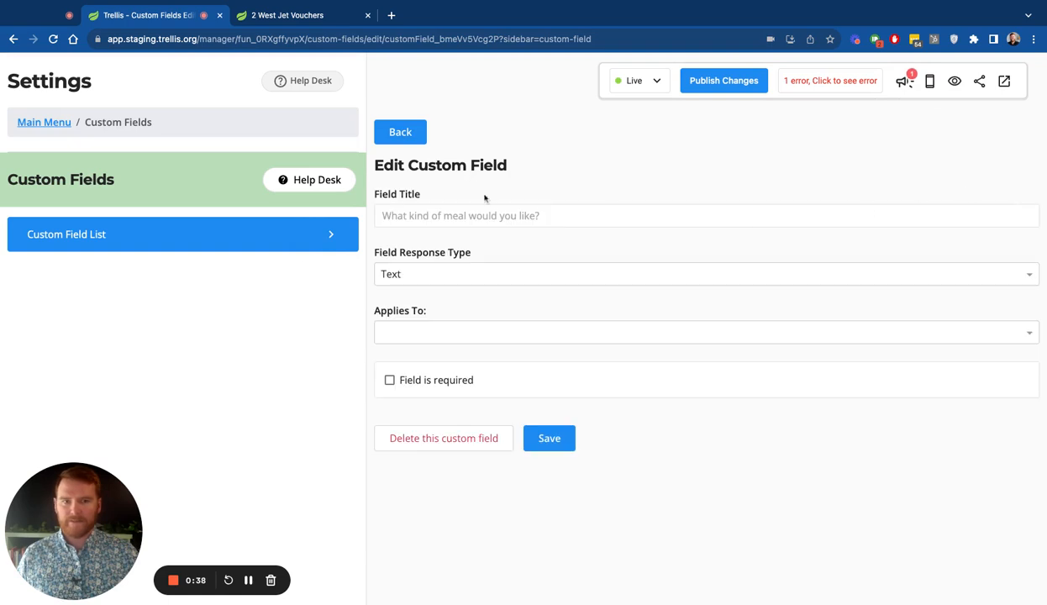
click(706, 274)
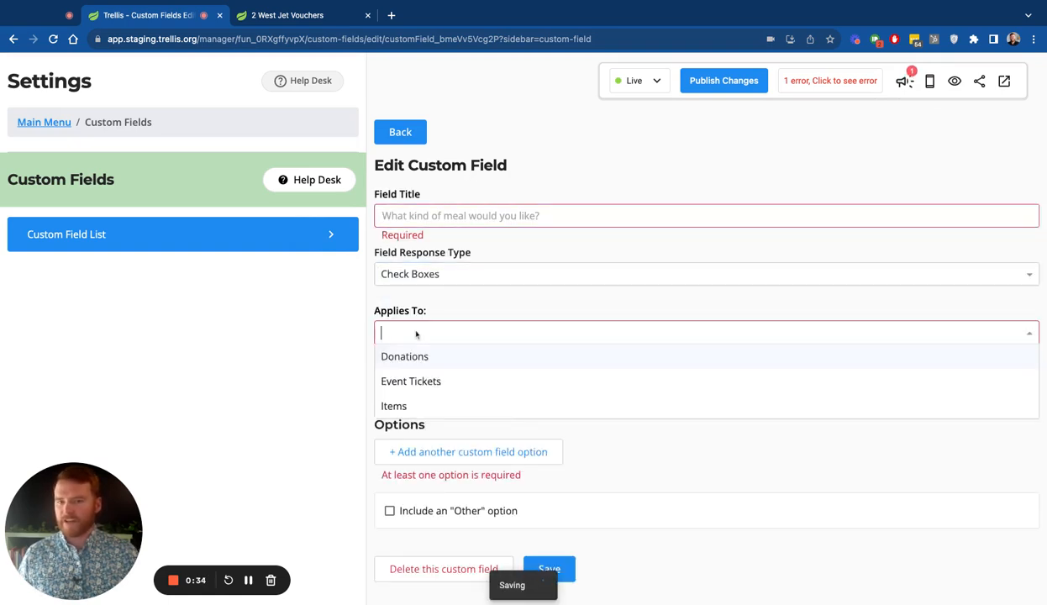
mouse_move(437, 407)
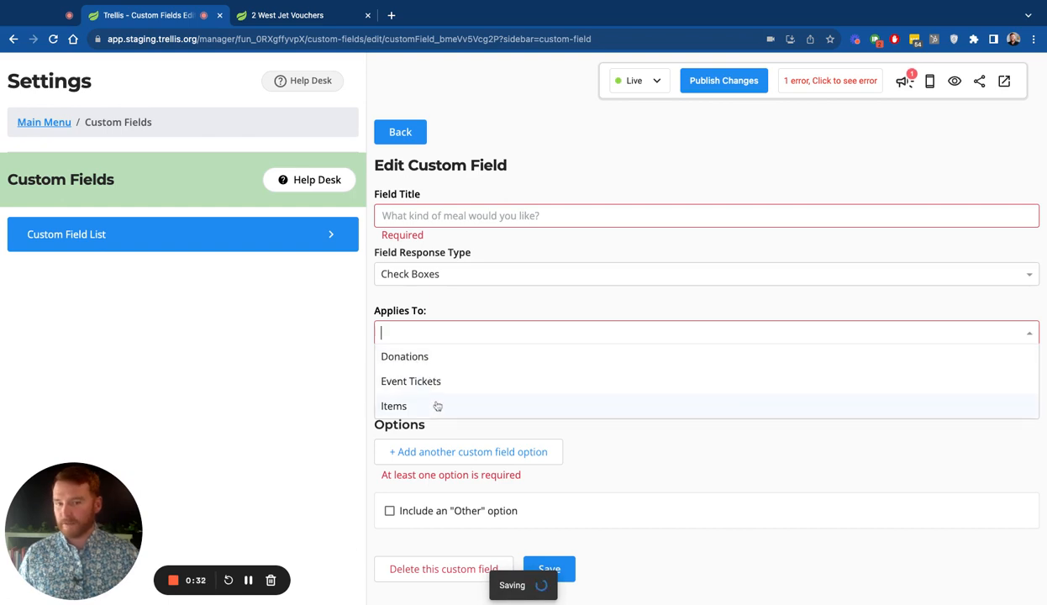
Step: Apply the field to Event Tickets and show it to Ticket Purchasers
click(410, 380)
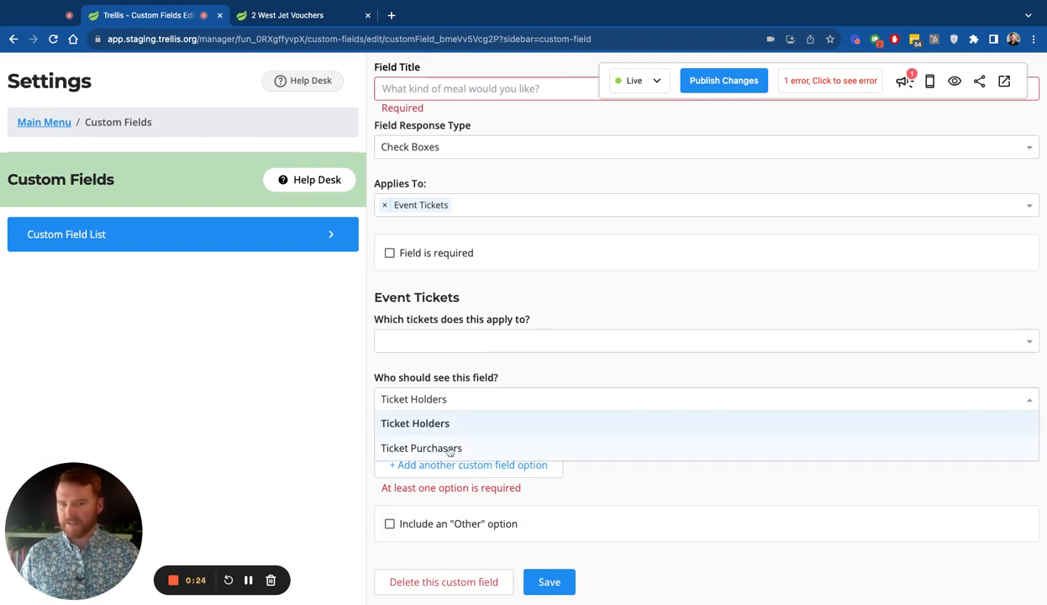
click(420, 447)
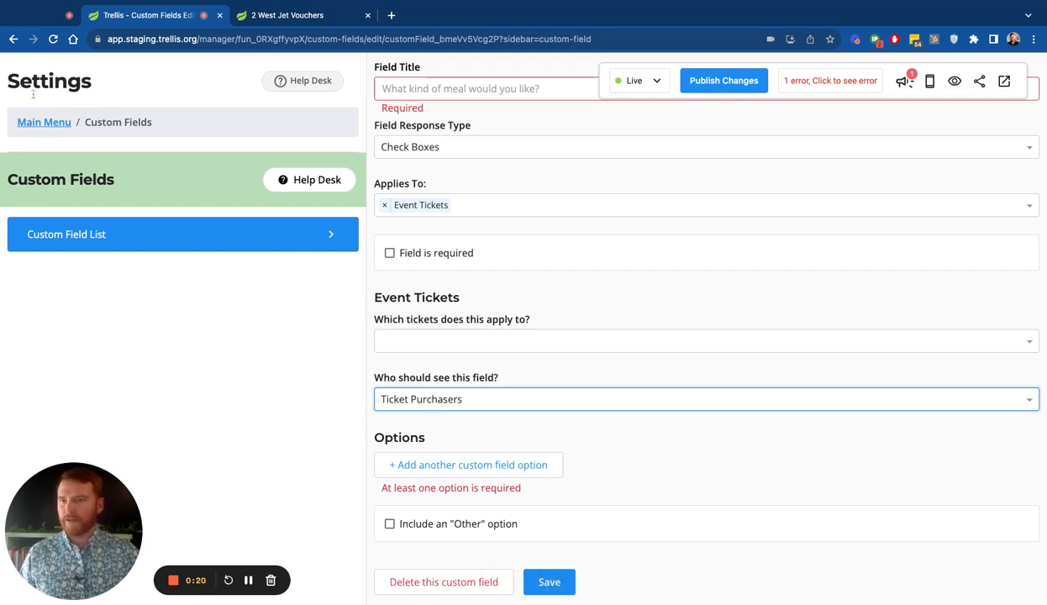
mouse_move(119, 278)
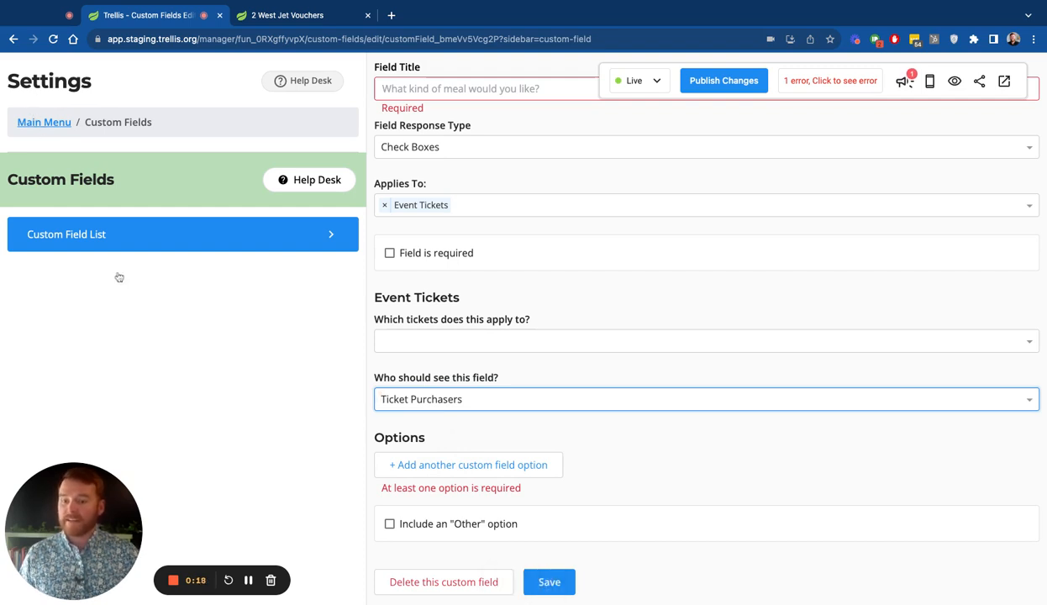